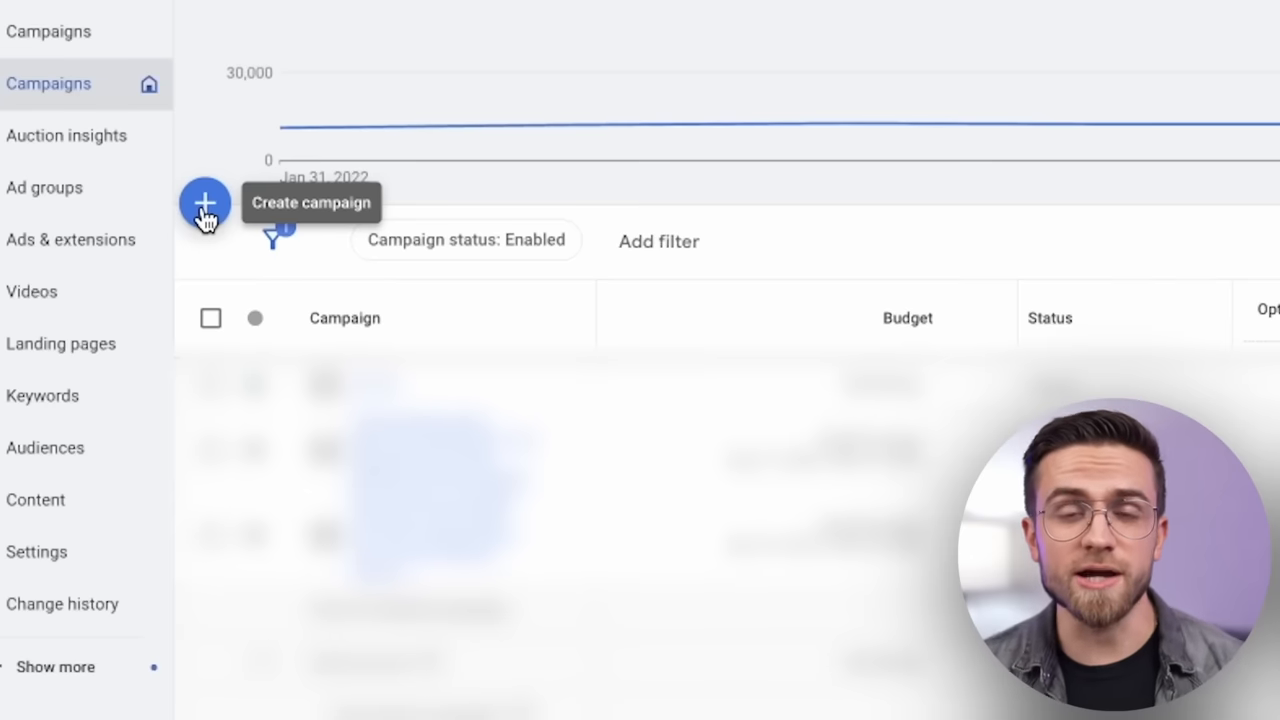
Step: Begin a new campaign from scratch without a goal's guidance and choose the Video type
left_click(204, 204)
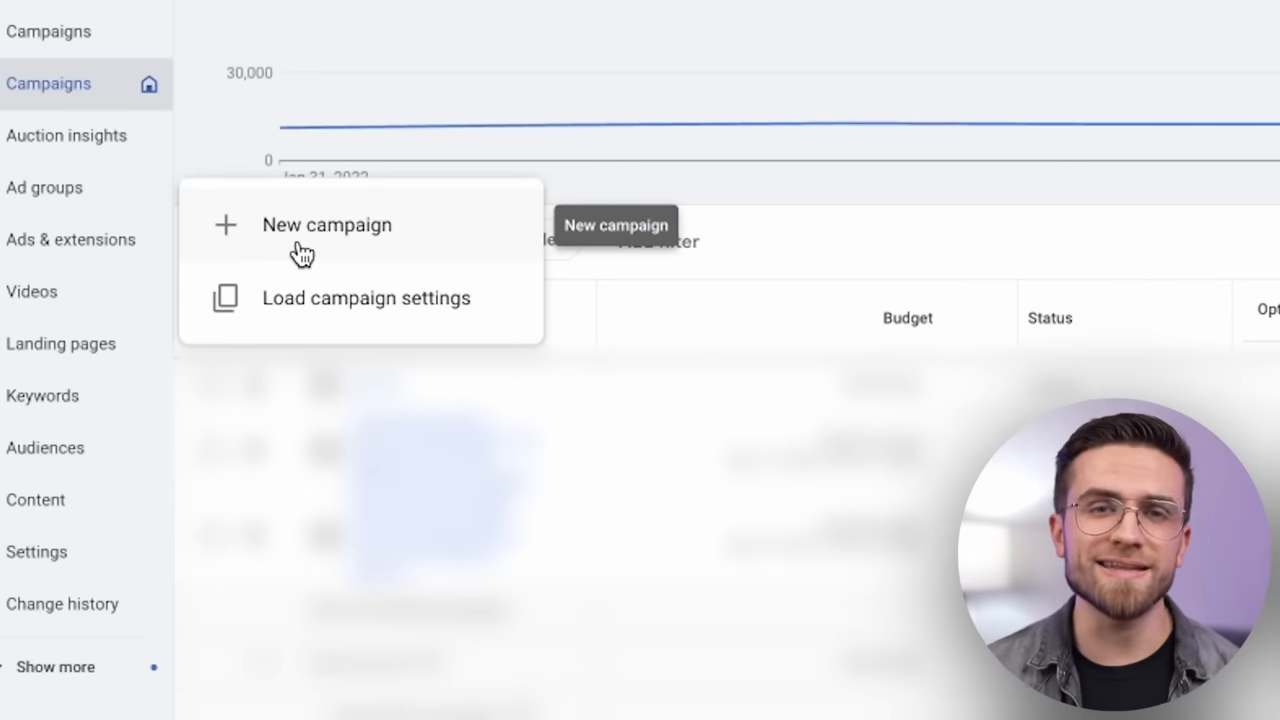
left_click(328, 224)
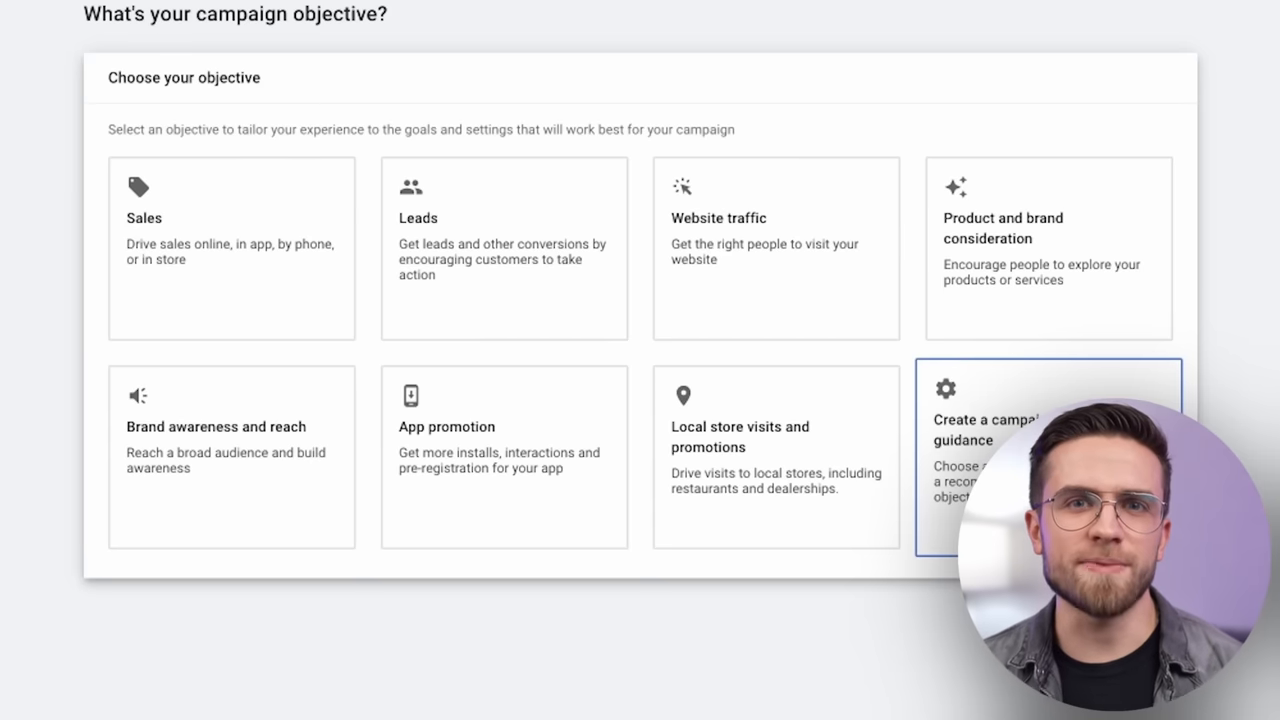
left_click(1044, 458)
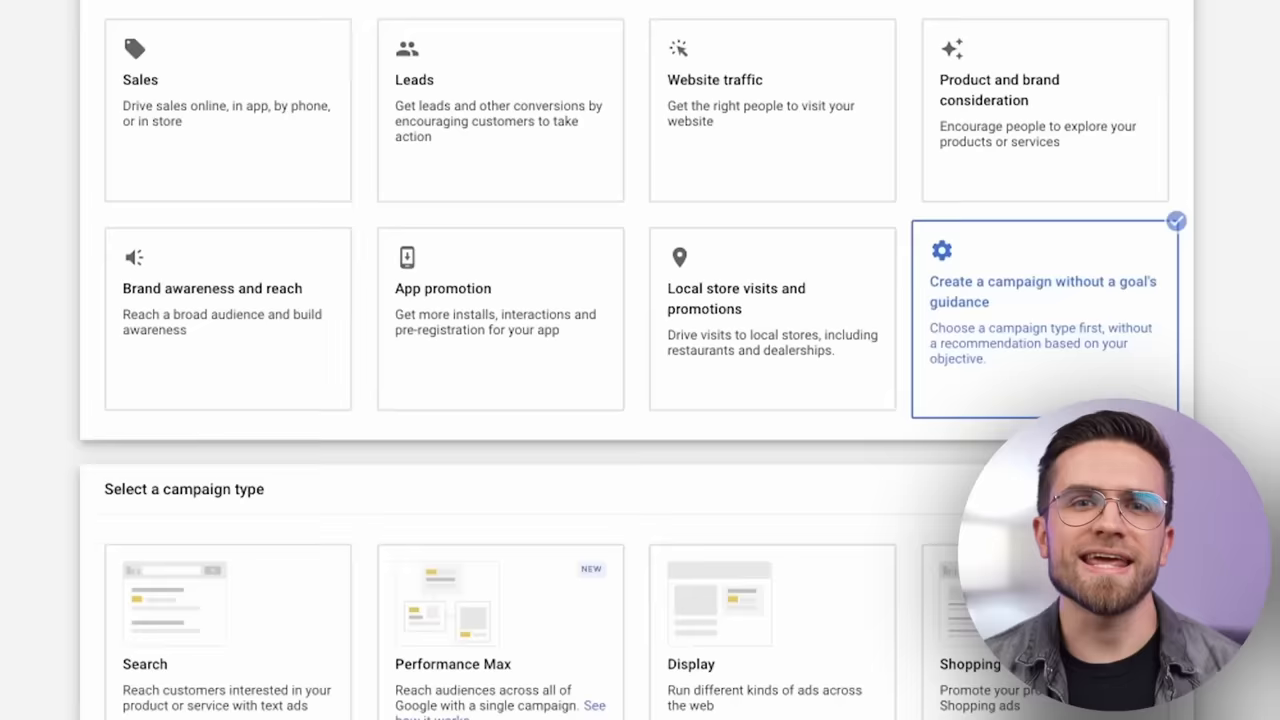
scroll("down", 3)
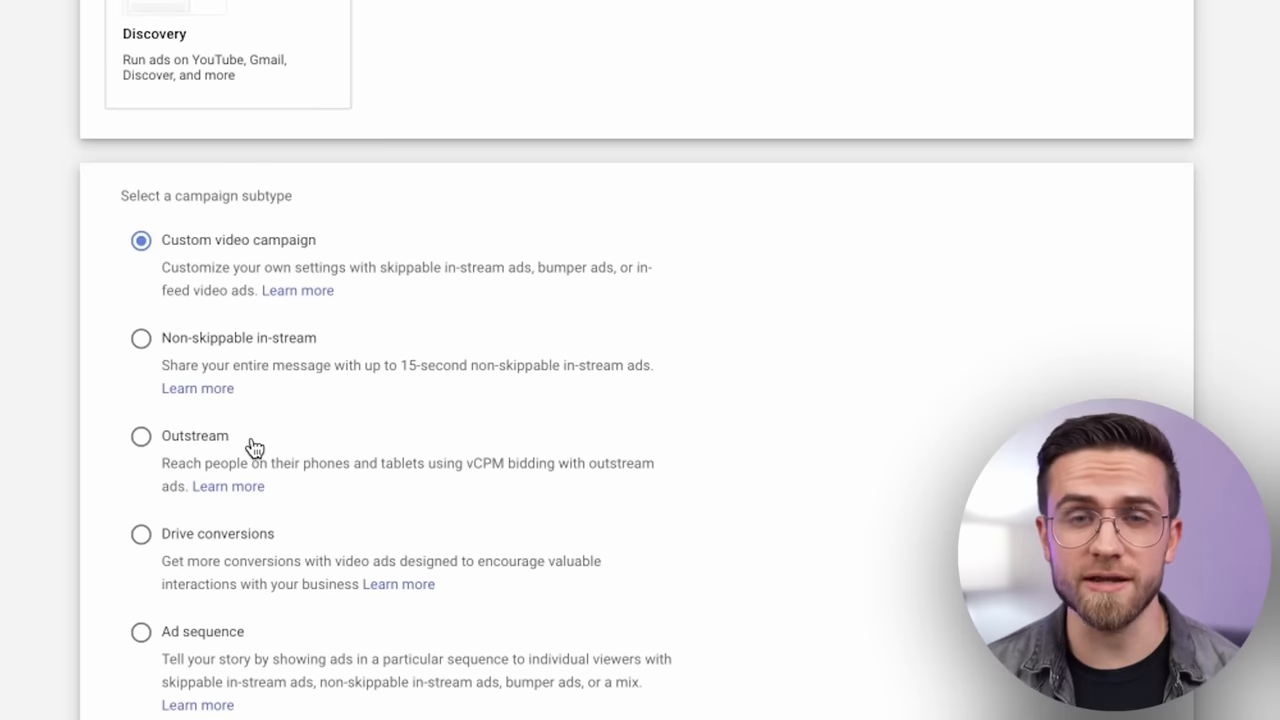
mouse_move(948, 390)
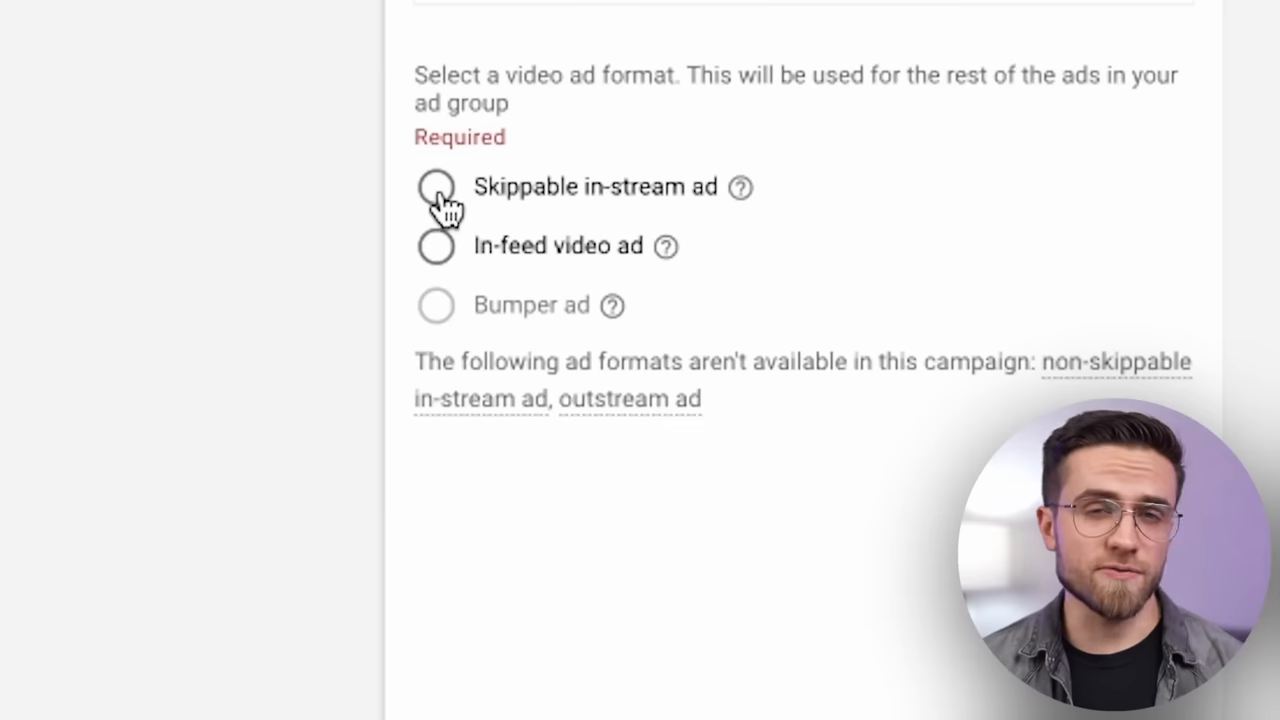
Step: Choose the skippable in-stream format and begin entering the call-to-action text 'Watc'
left_click(436, 188)
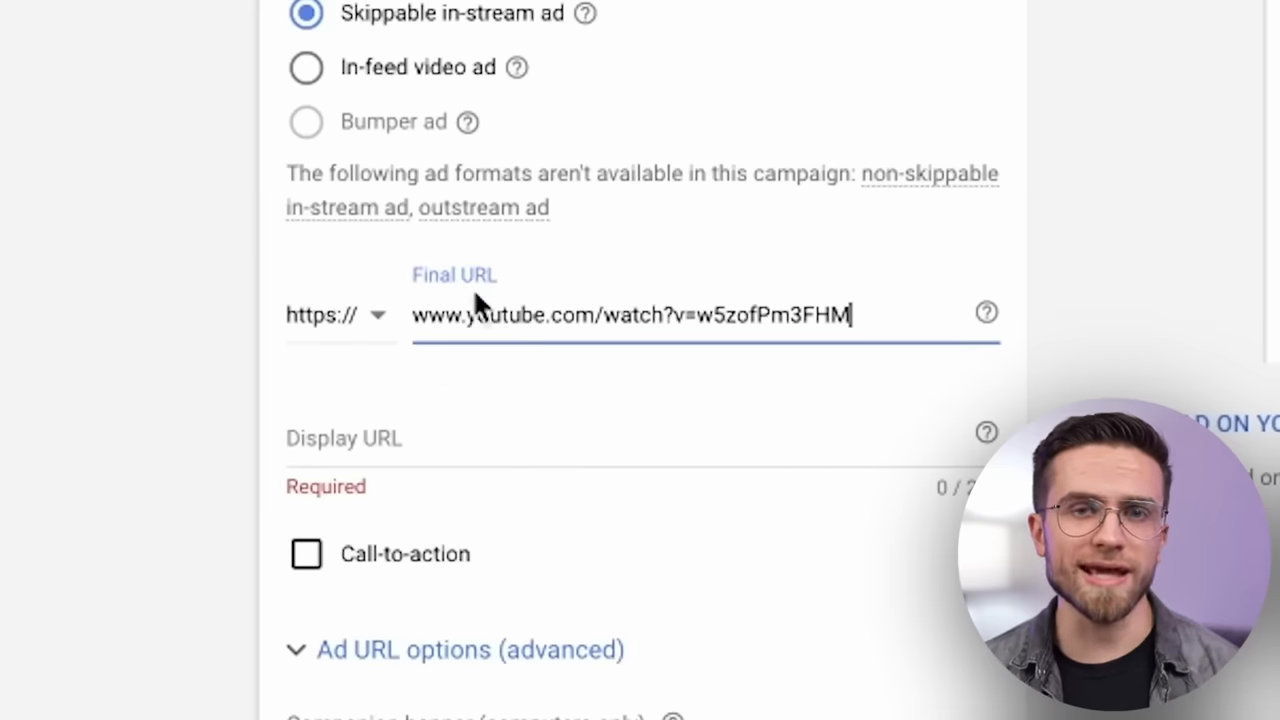
type("Watc")
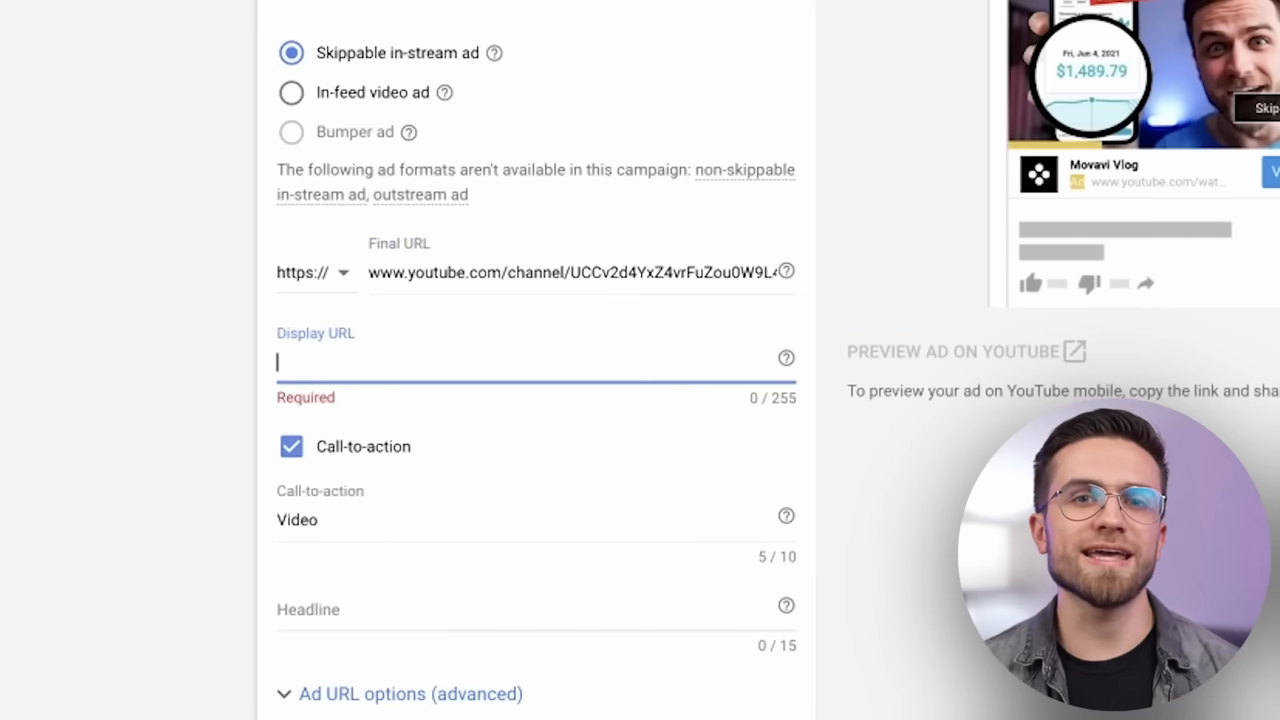
left_click(578, 272)
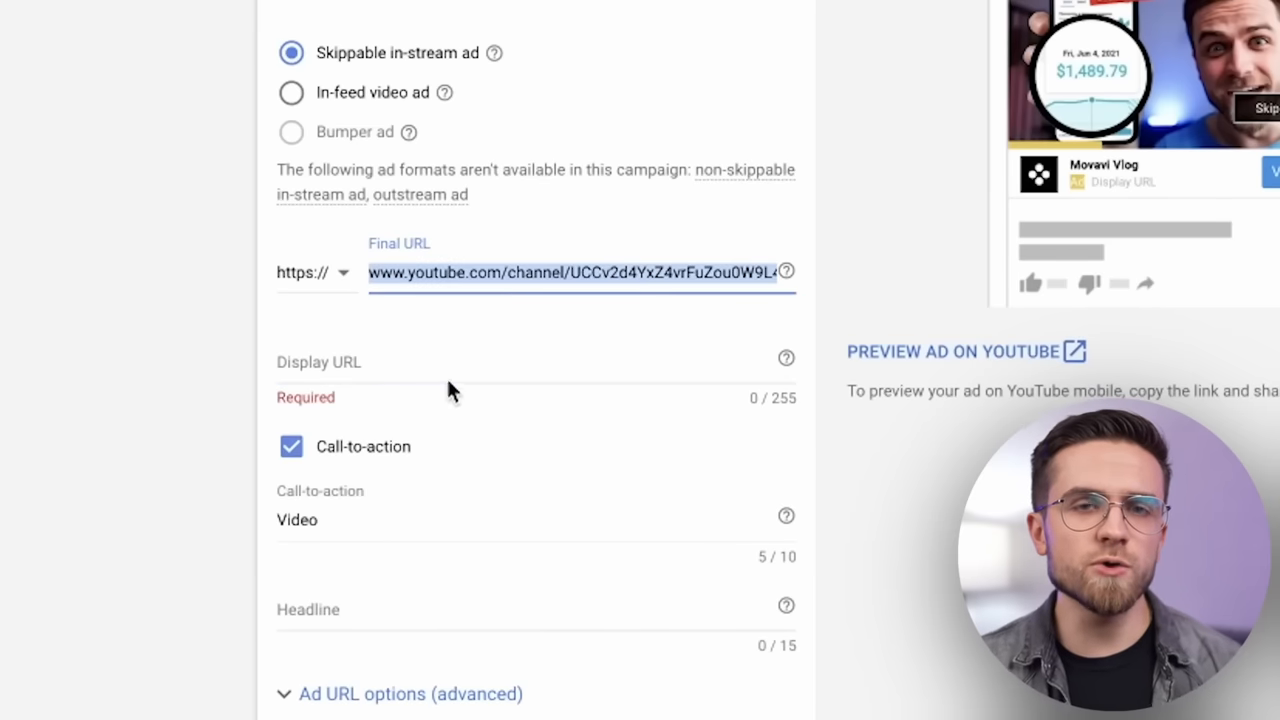
type("www.youtube.com/channel/UCCv2d4YxZ4vrFuZou0W9L4A")
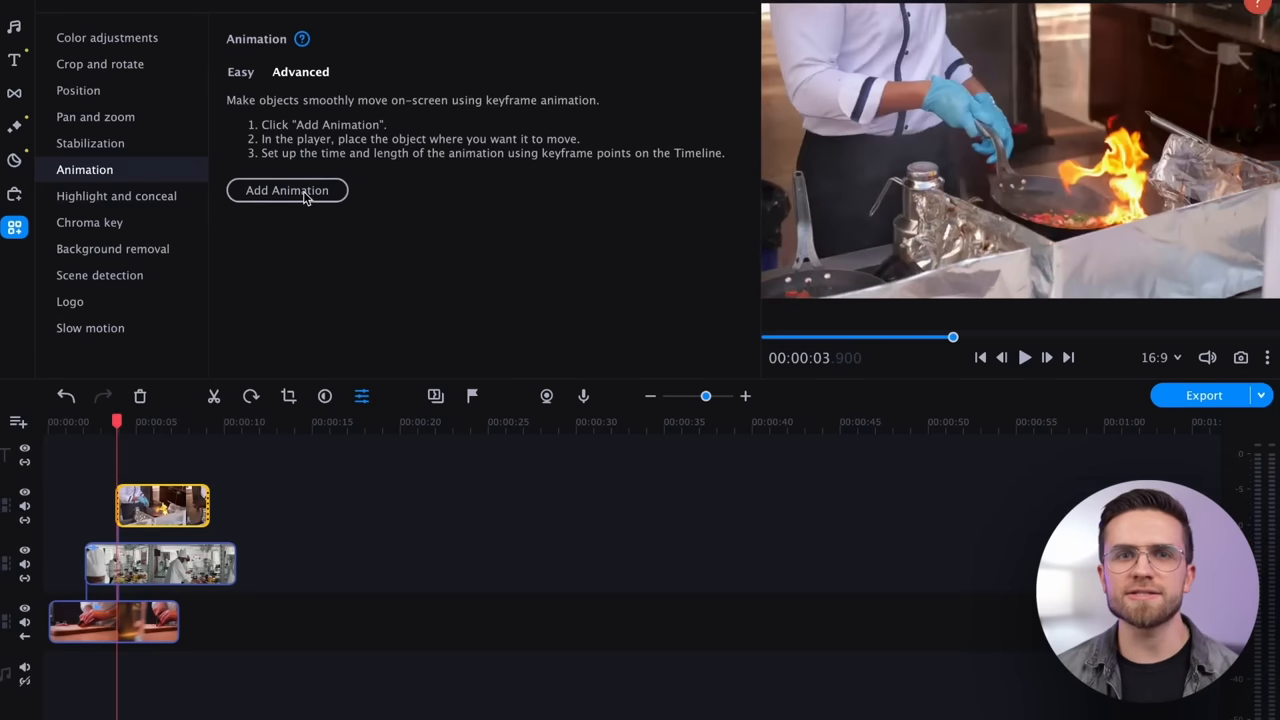
Step: Add a keyframe animation and shrink the overlay clip into a picture-in-picture inset
left_click(288, 190)
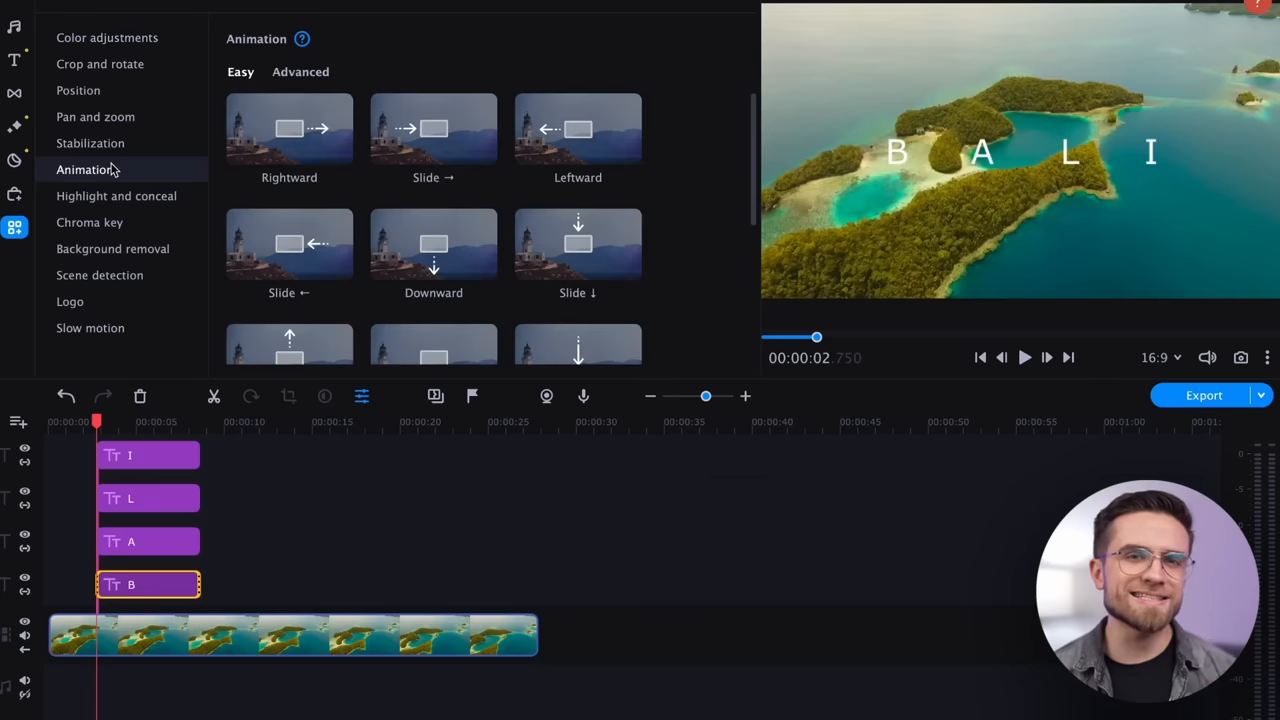
left_click(300, 72)
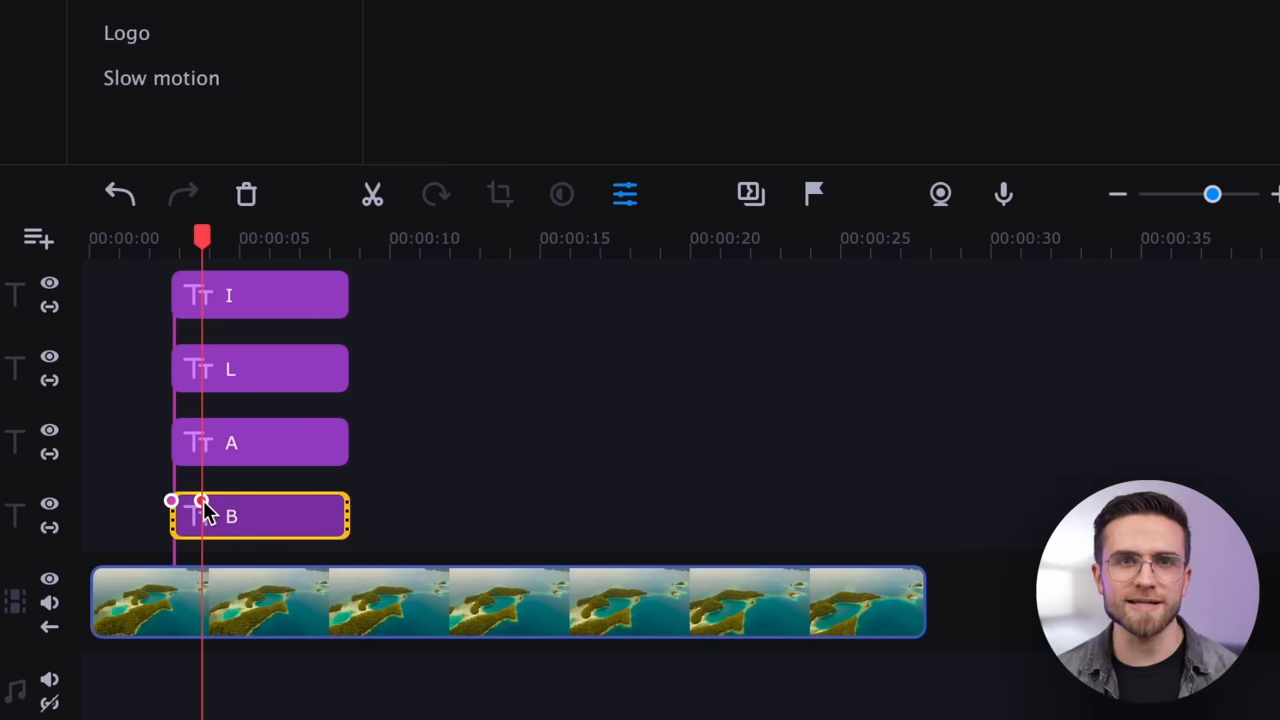
mouse_move(216, 410)
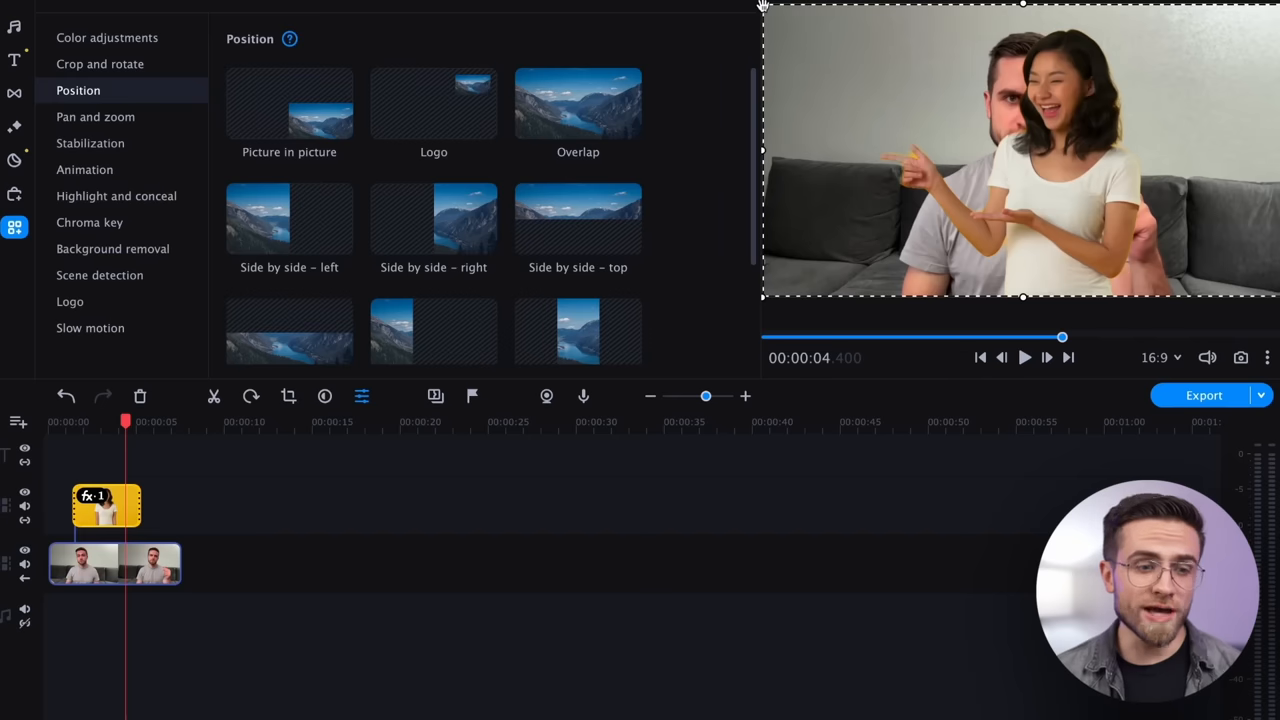
left_click_drag(1020, 150, 984, 204)
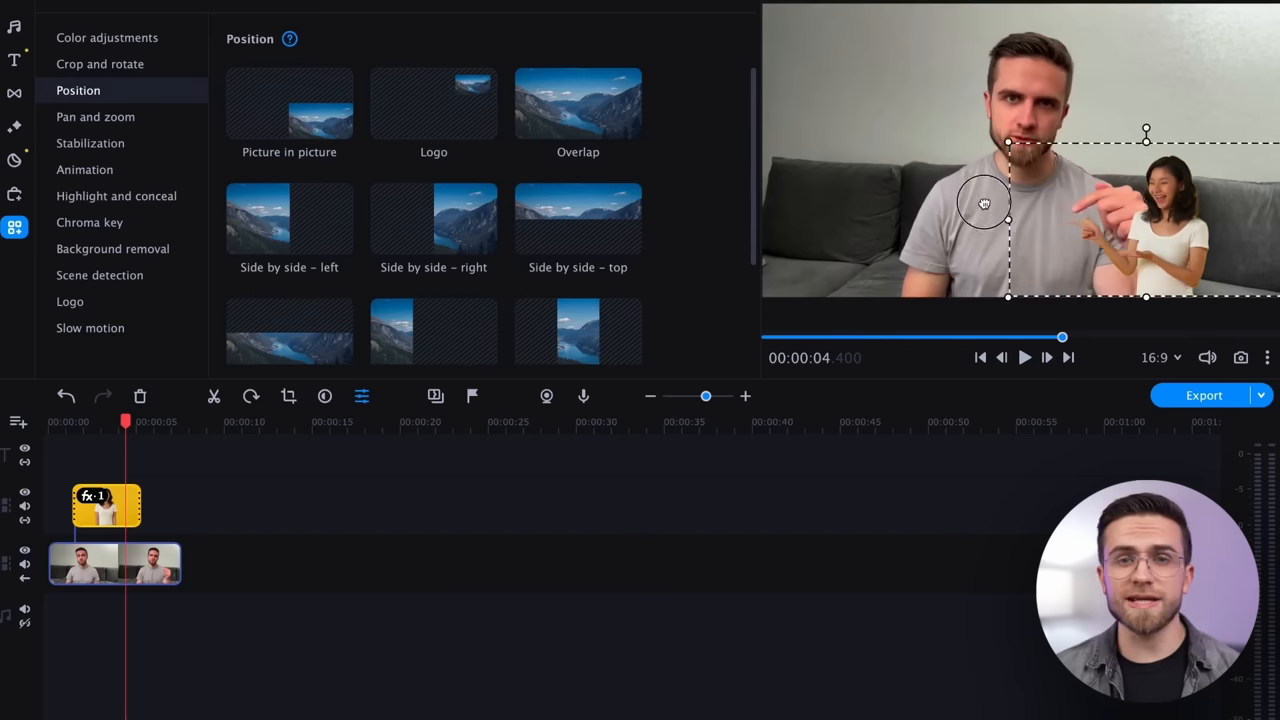
left_click(288, 104)
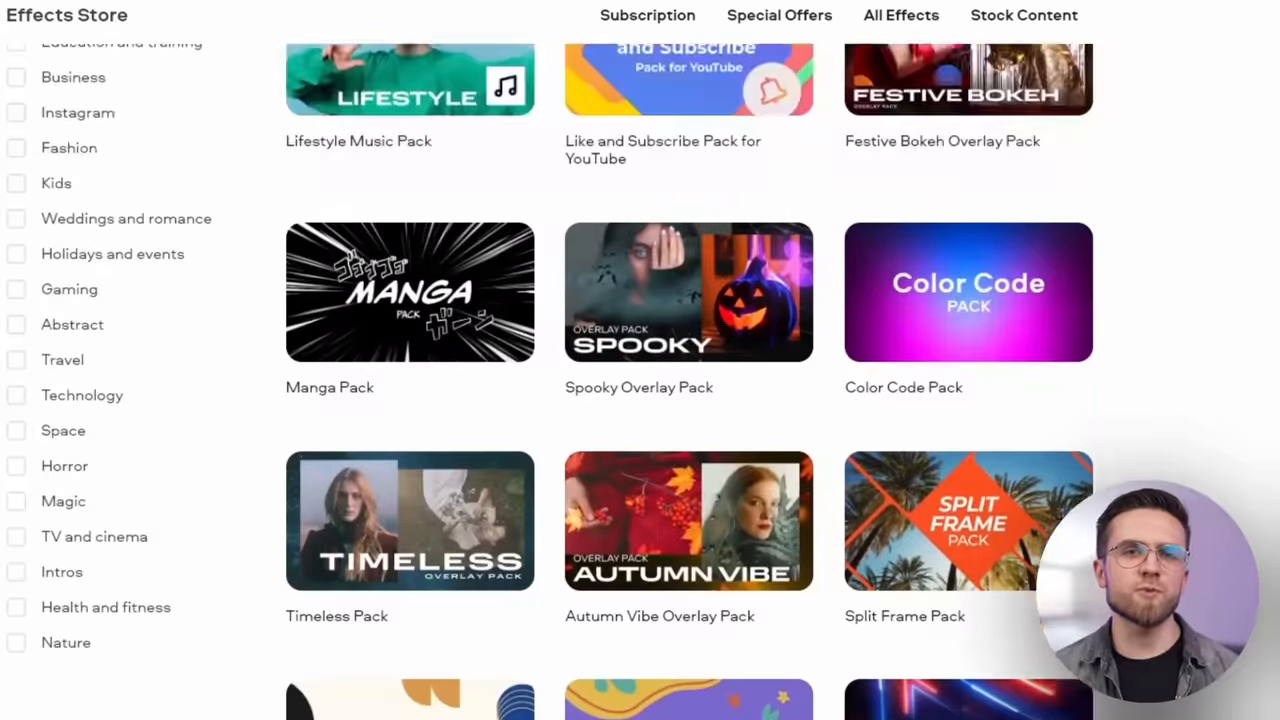
scroll("down", 3)
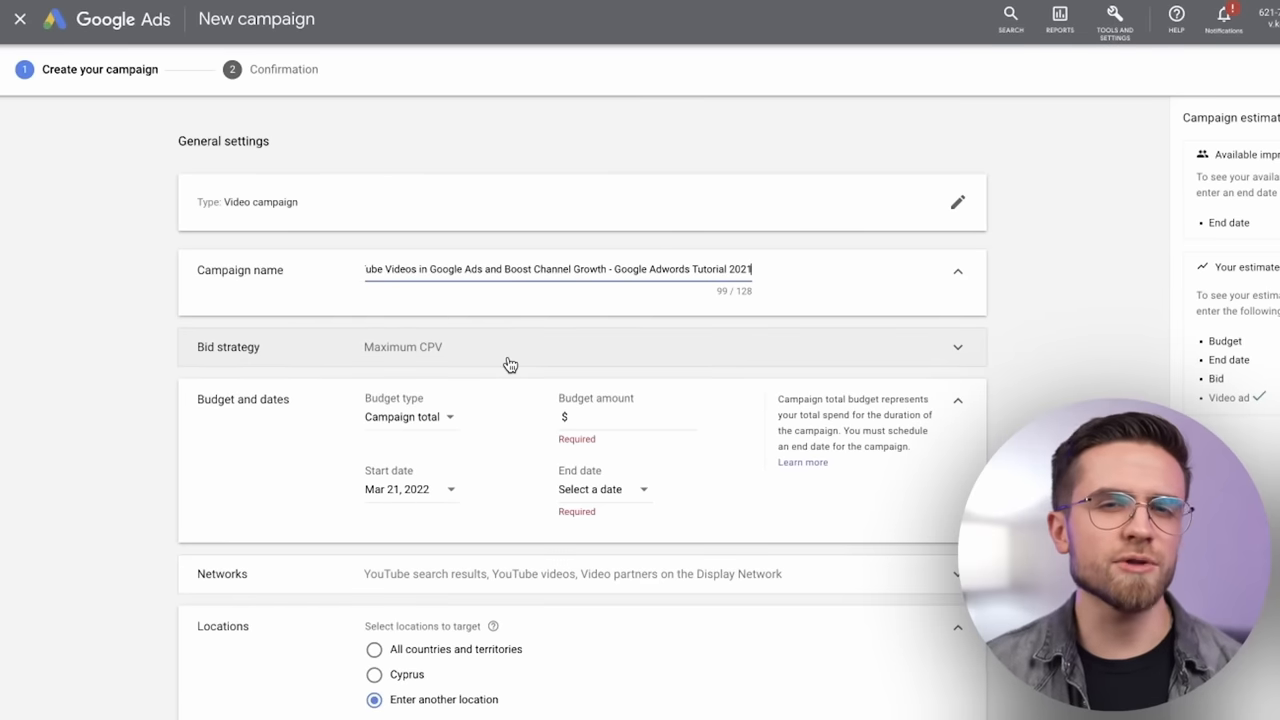
mouse_move(420, 400)
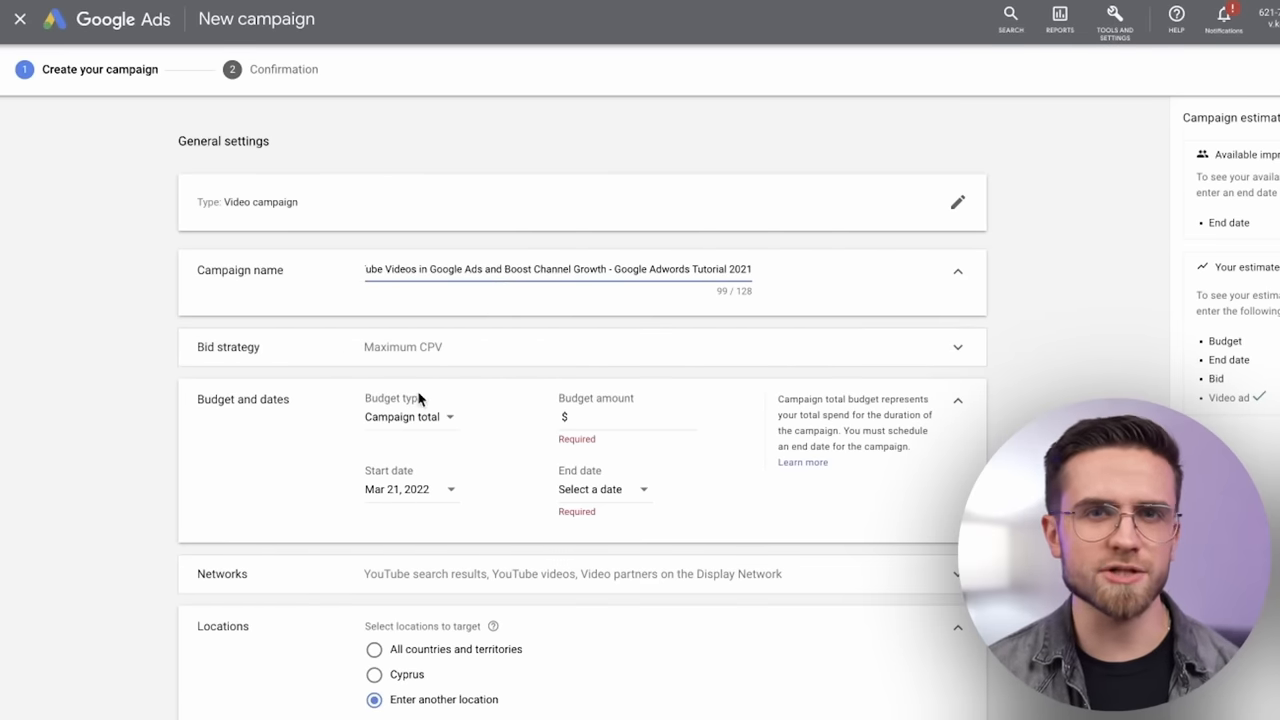
Step: Enter a total campaign budget of 100.00
type("100.00")
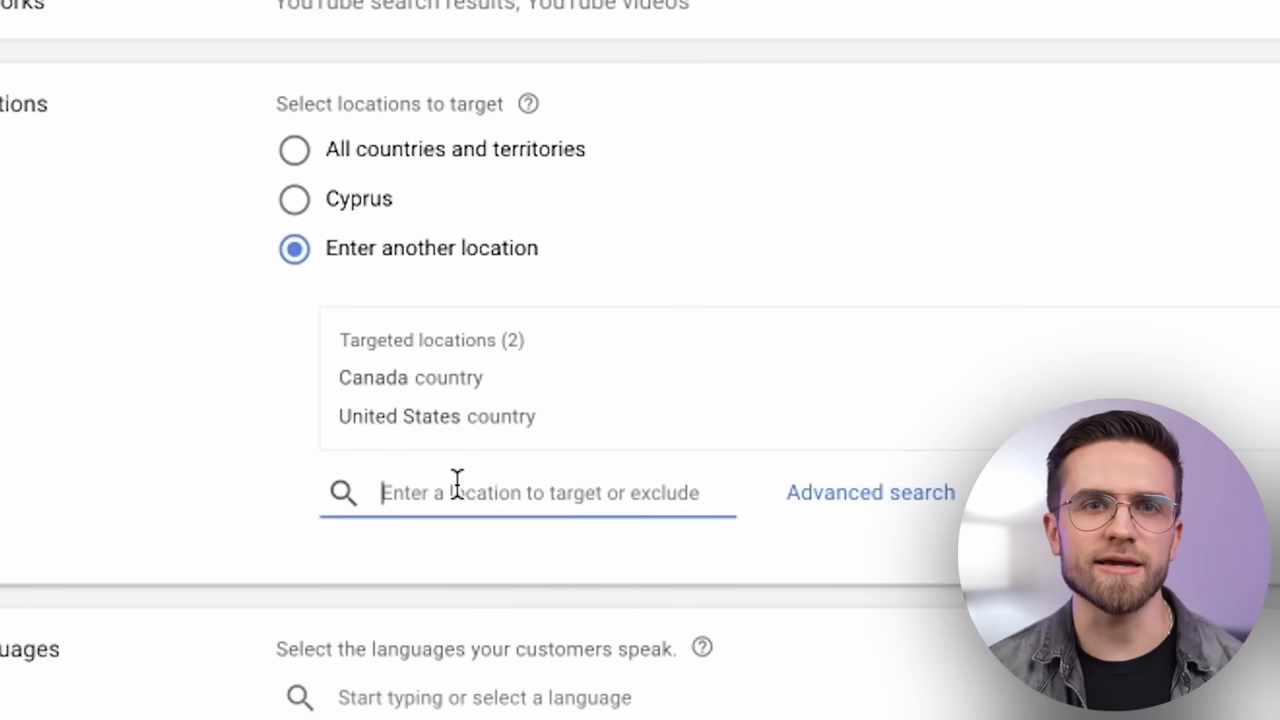
Step: Add United Kingdom, India and Indonesia as locations and English as the language
type("uk")
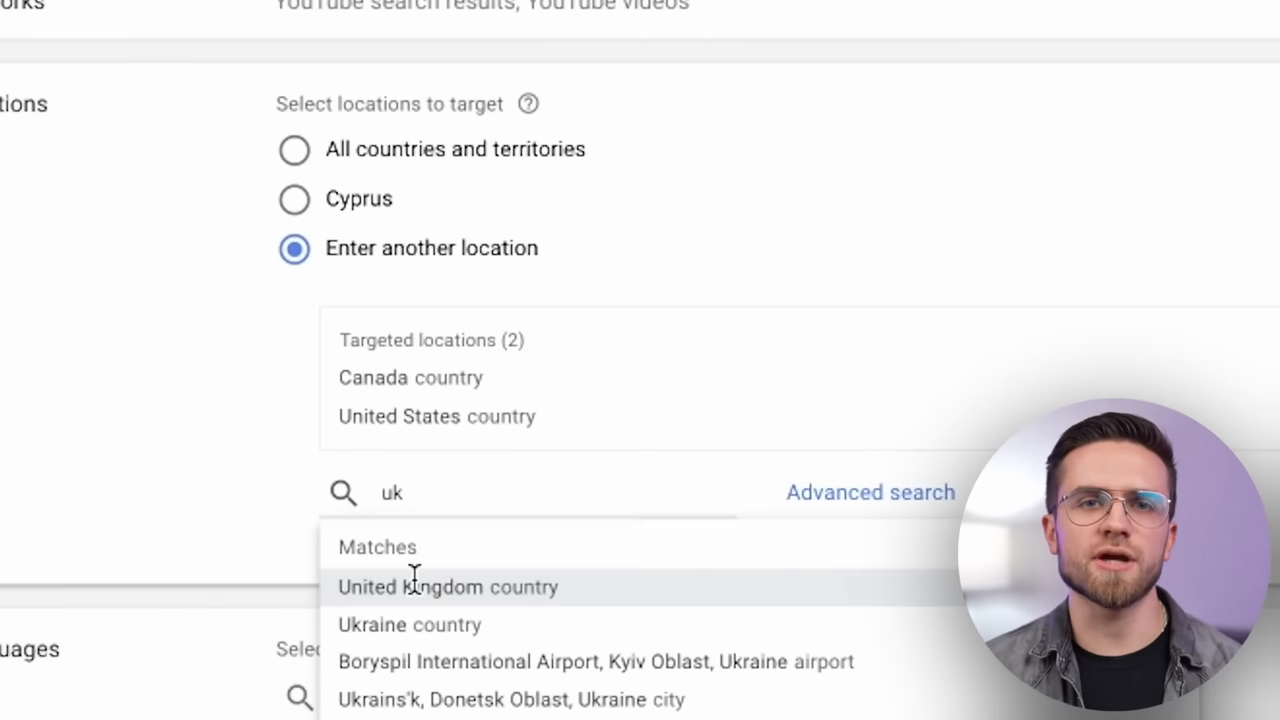
left_click(448, 588)
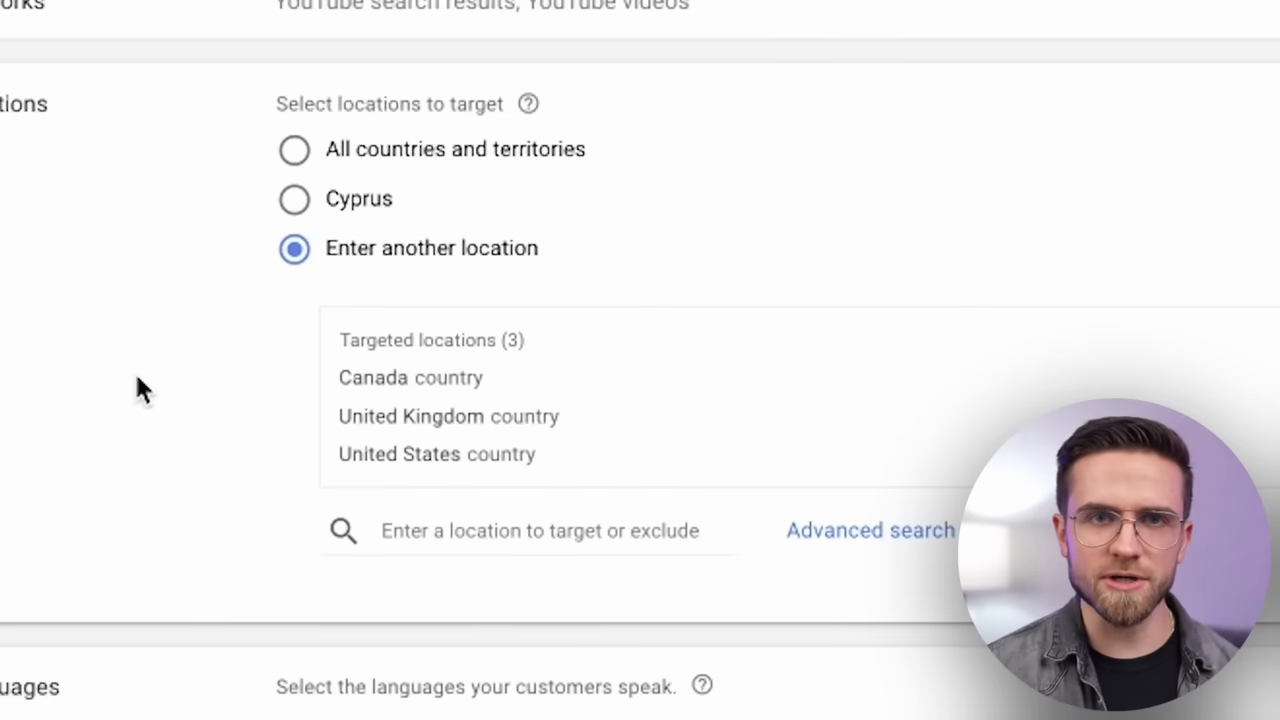
type("en")
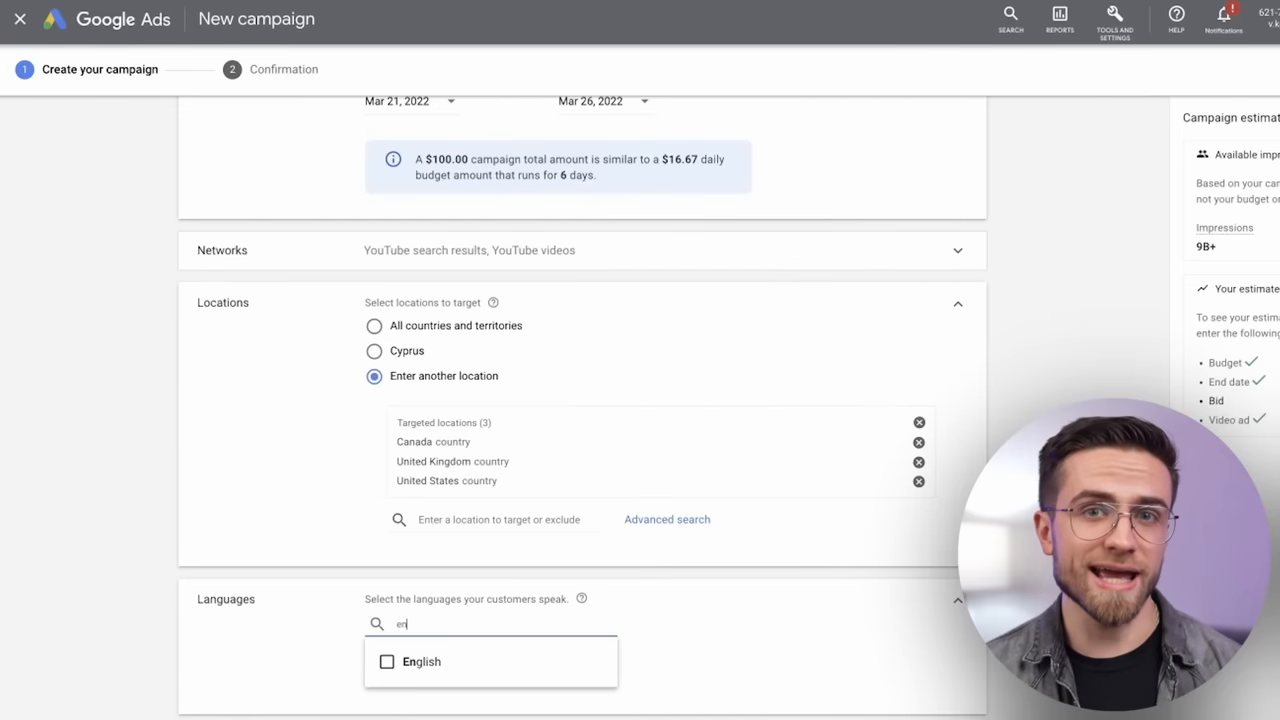
type("india")
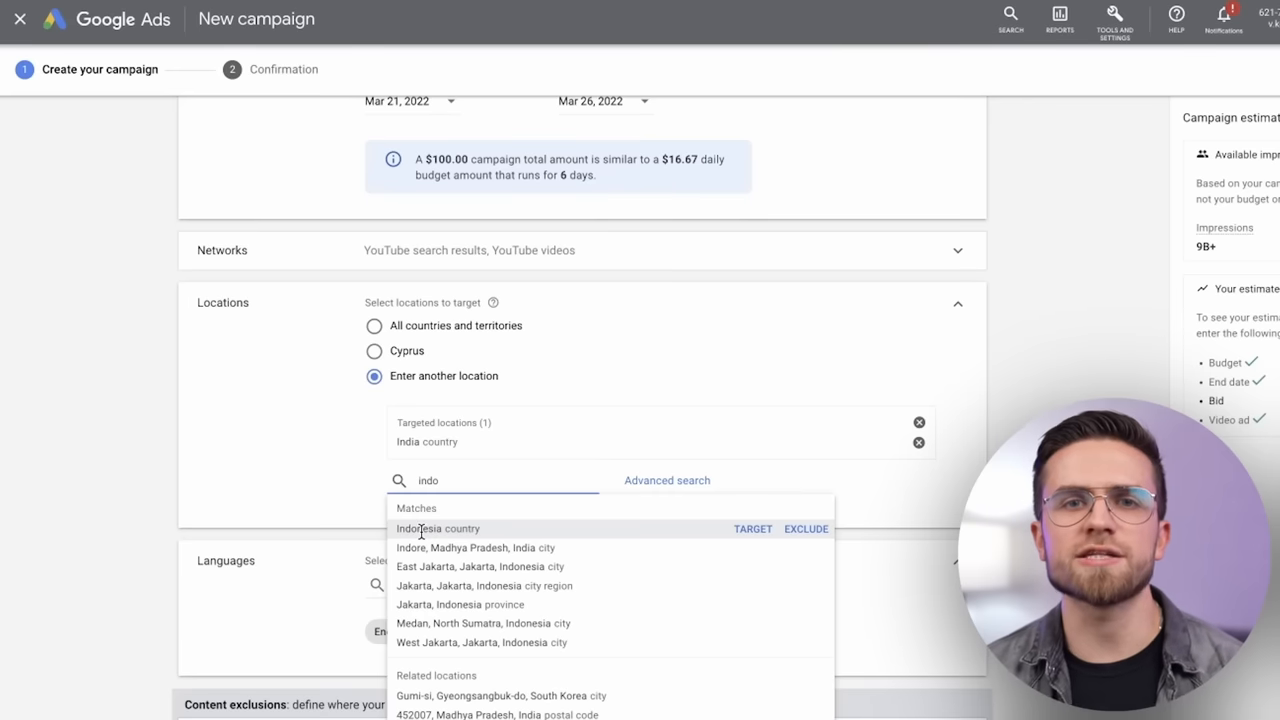
left_click(438, 528)
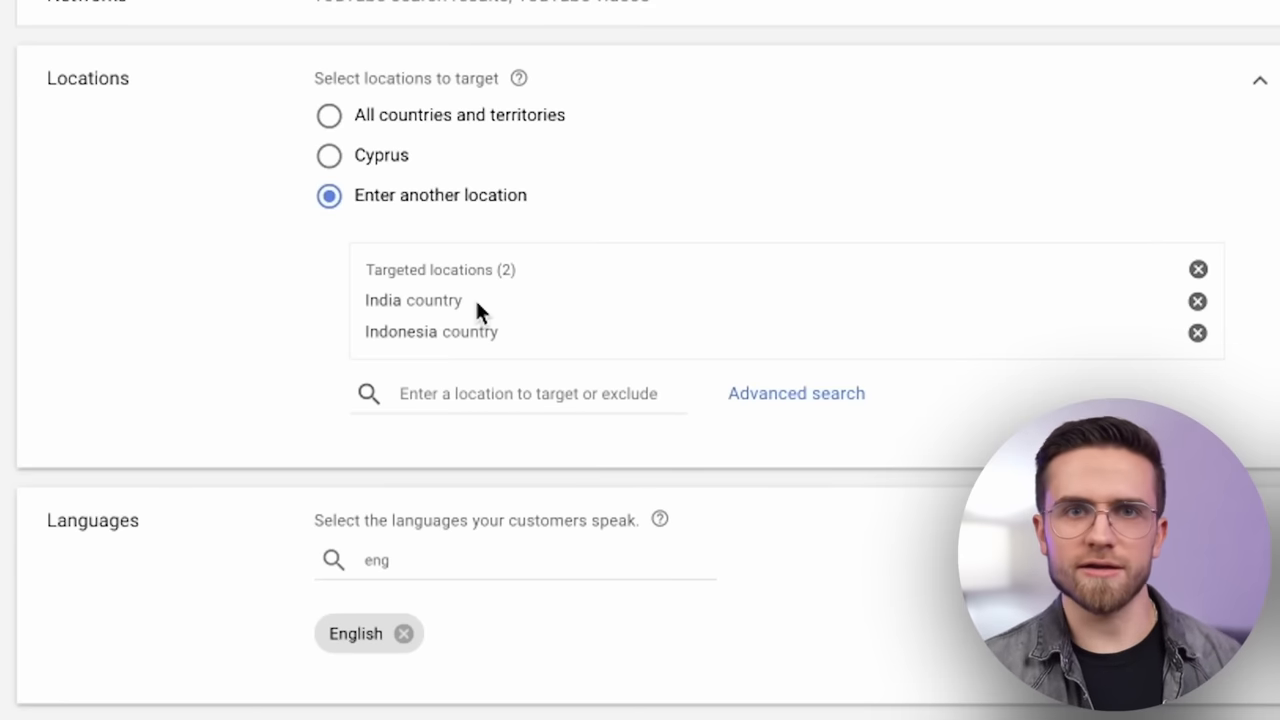
scroll("down", 3)
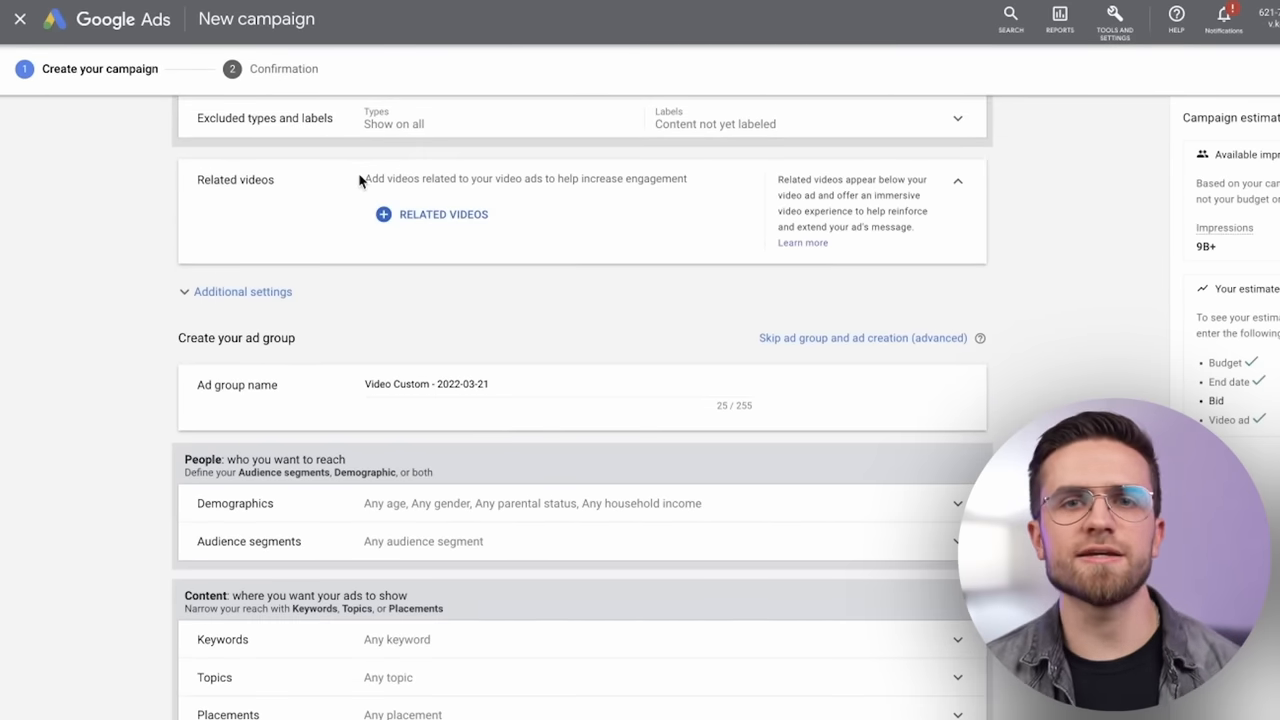
mouse_move(600, 200)
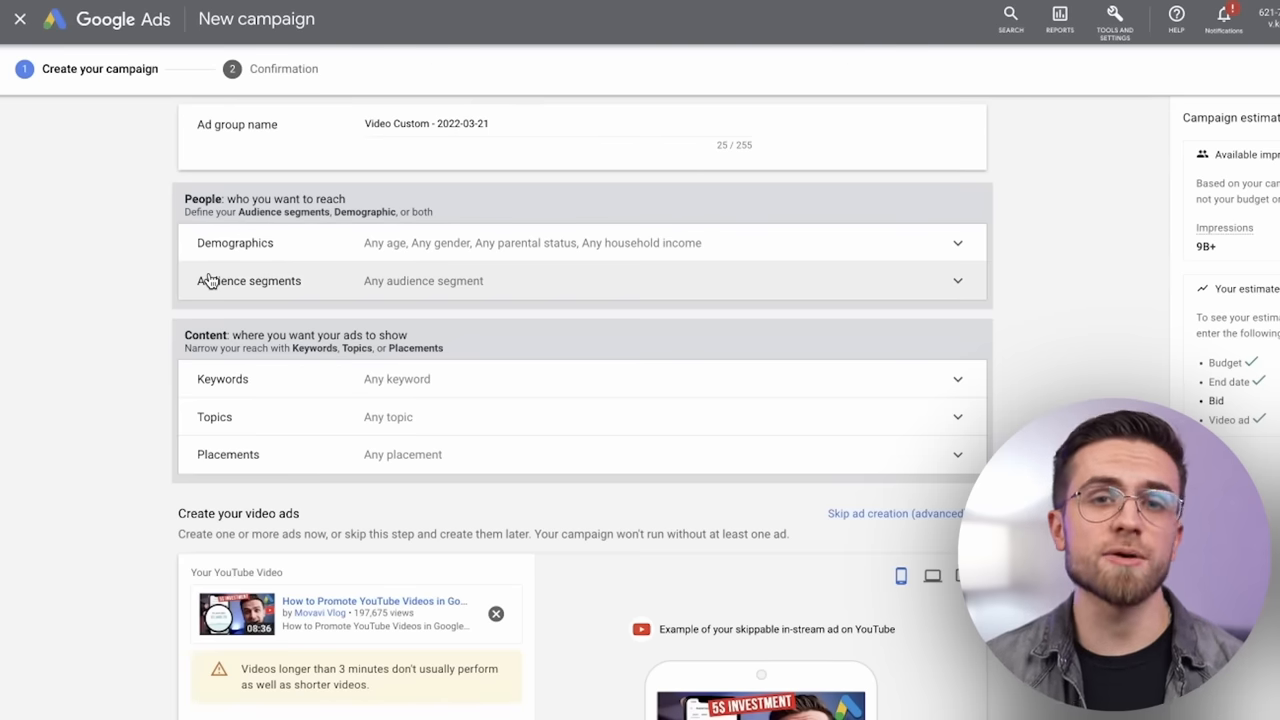
scroll("down", 3)
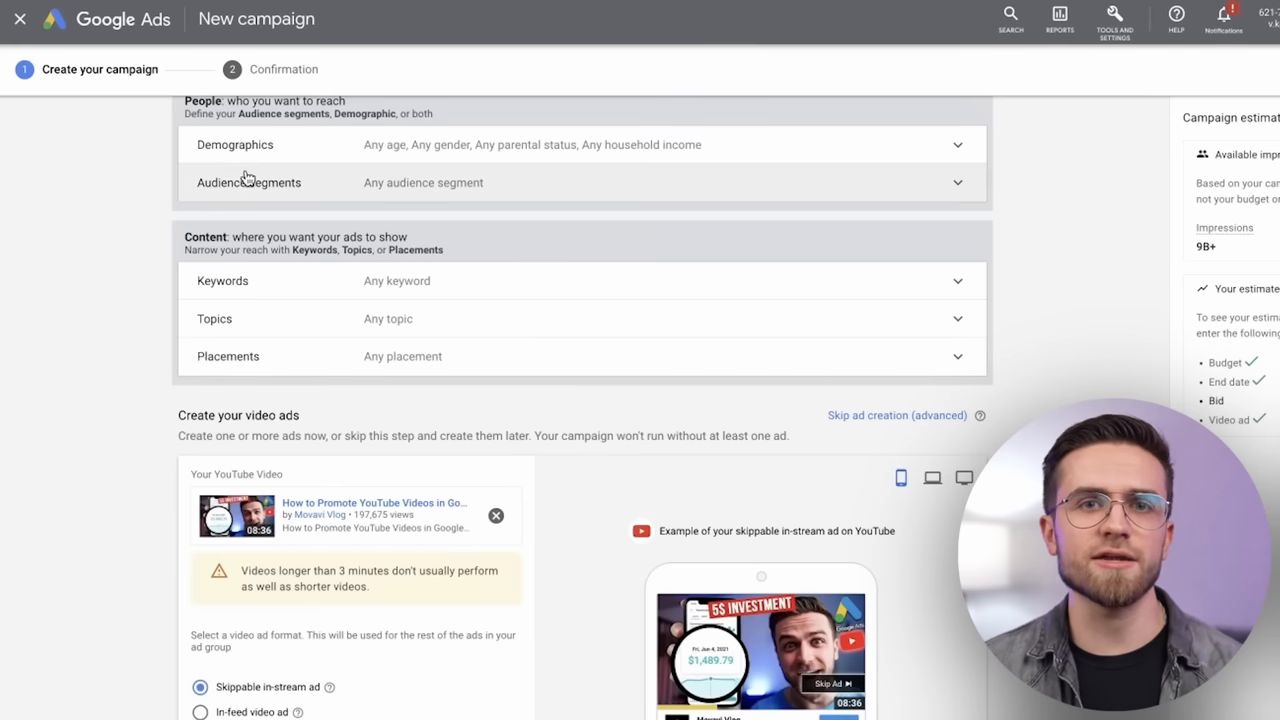
mouse_move(178, 298)
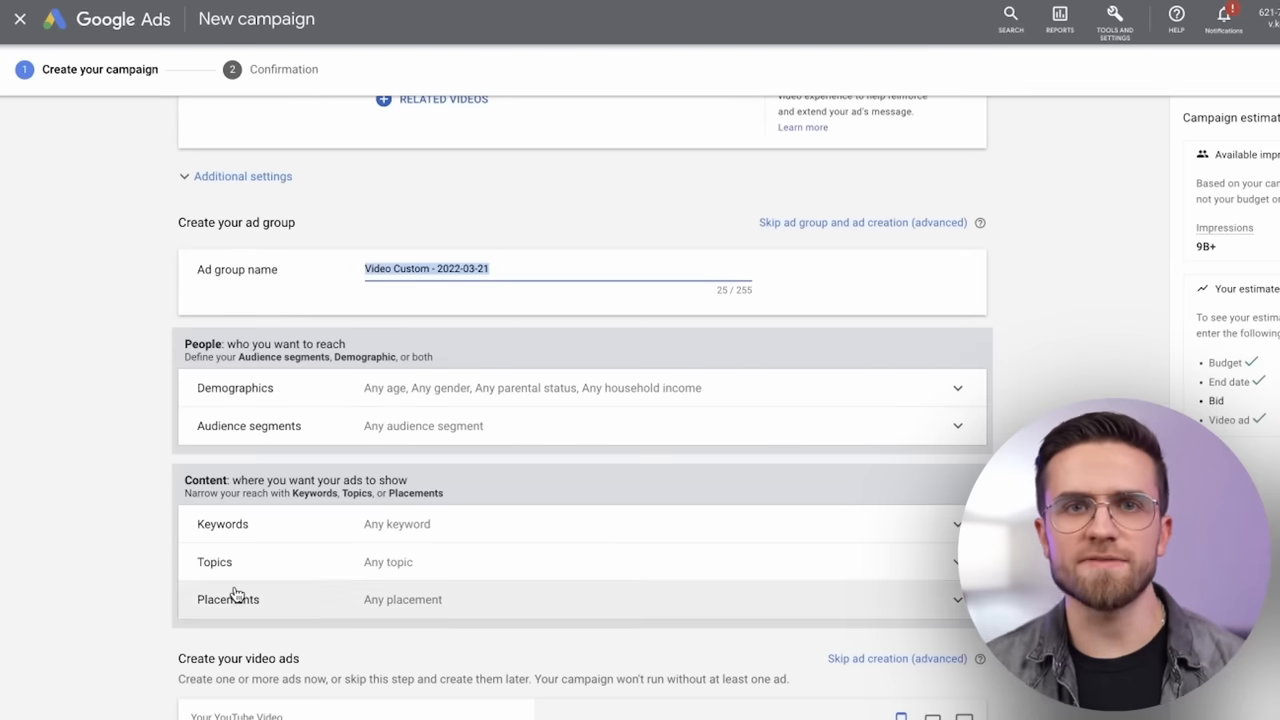
scroll("down", 3)
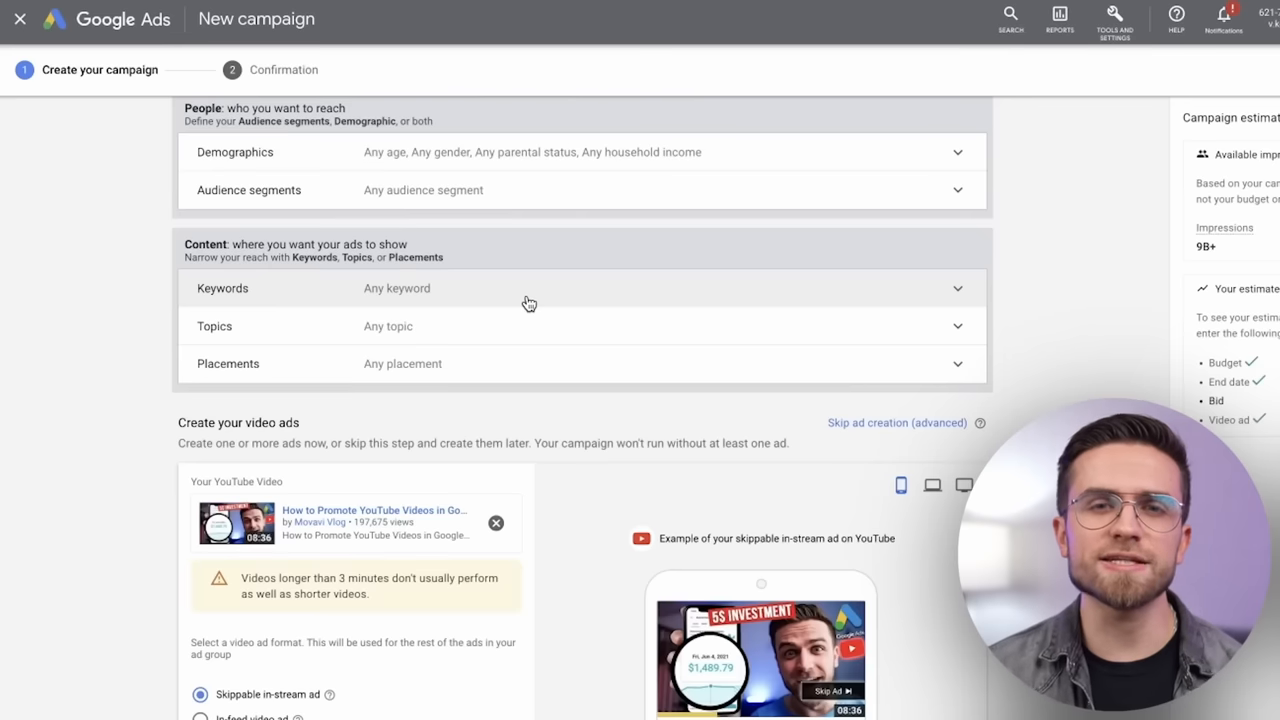
Step: Expand keyword targeting and request keyword ideas for 'youtube ads'
left_click(222, 288)
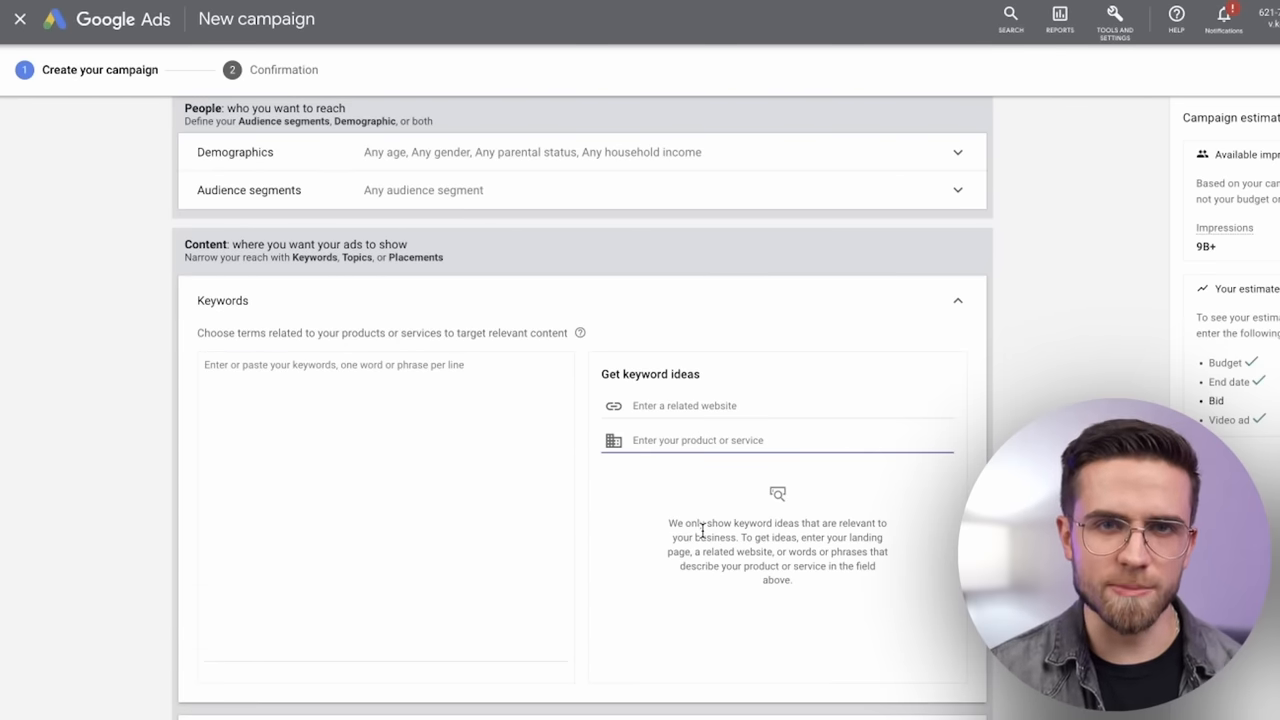
type("youtube ads")
type("0.04")
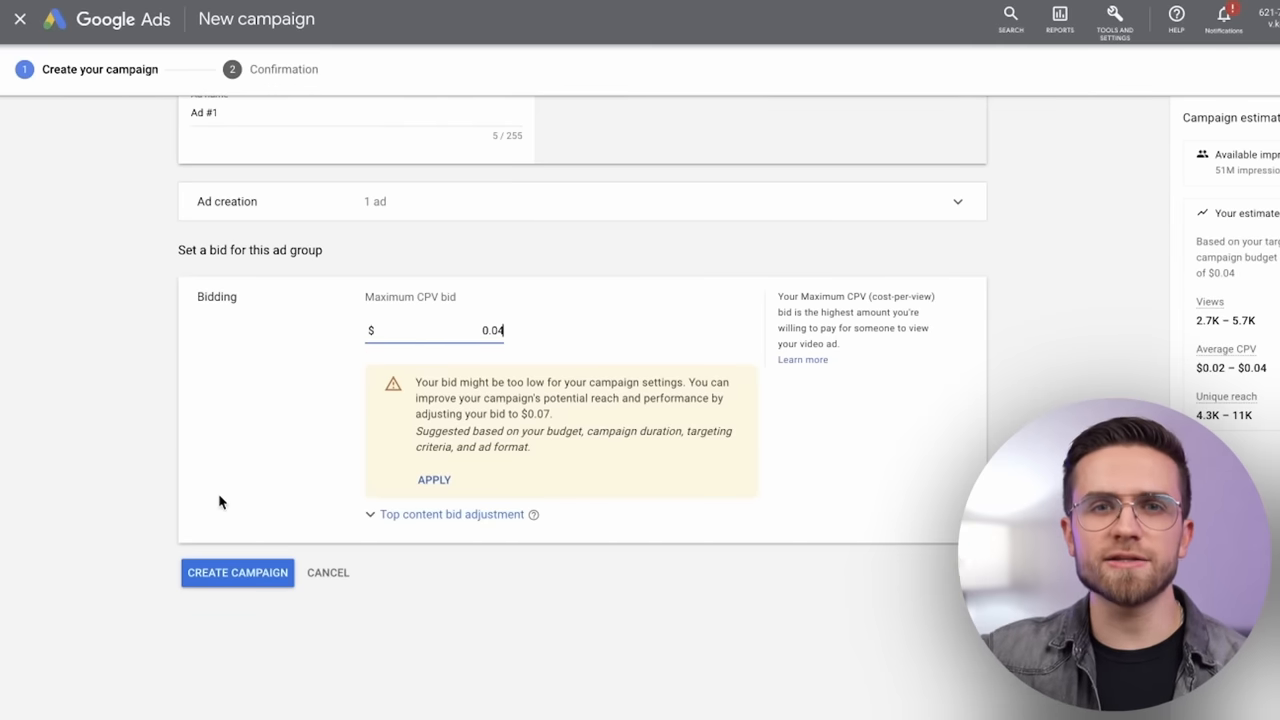
Step: Create the video campaign with the $0.04 maximum CPV bid
left_click(236, 572)
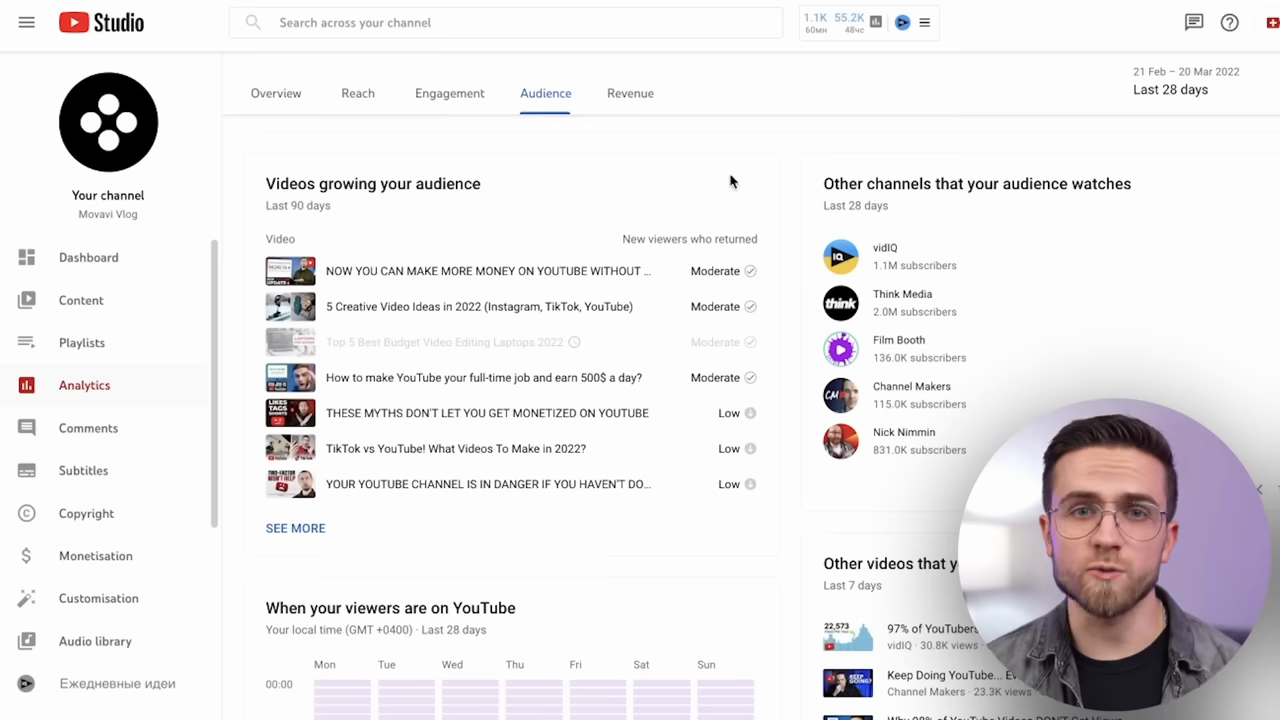
mouse_move(884, 248)
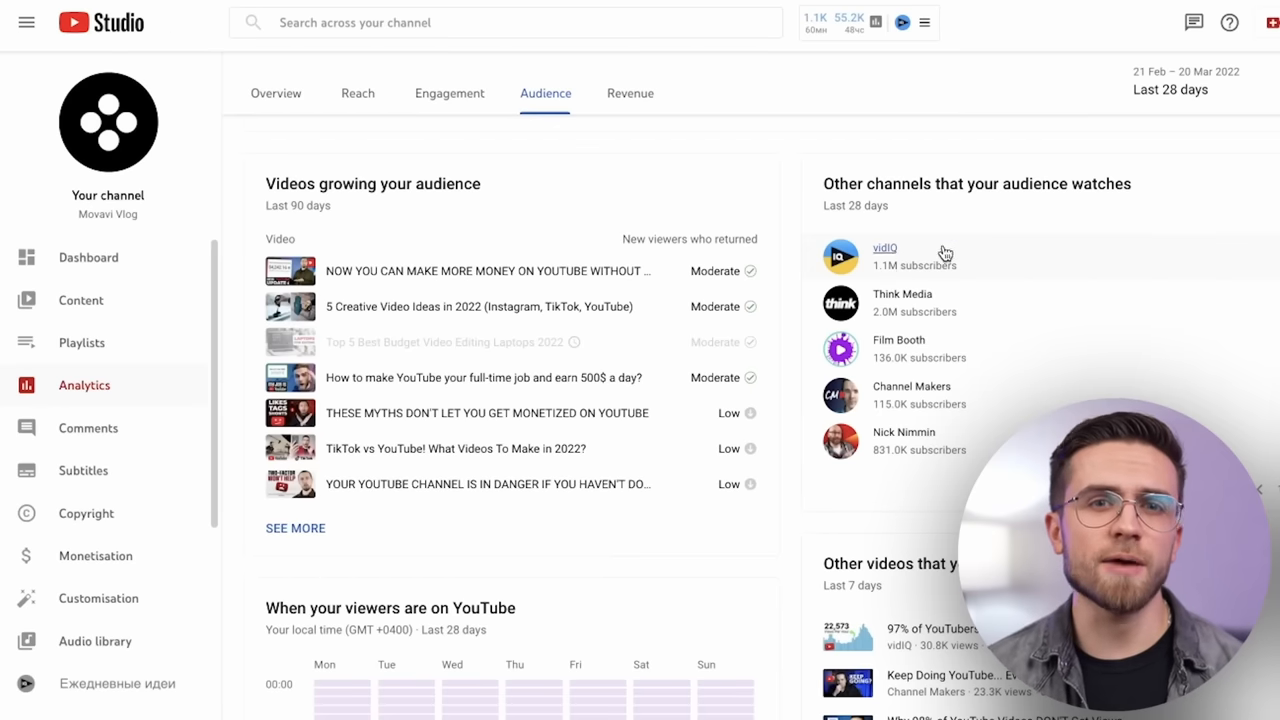
Step: View the vidIQ channel listed among other channels the audience watches
left_click(1260, 490)
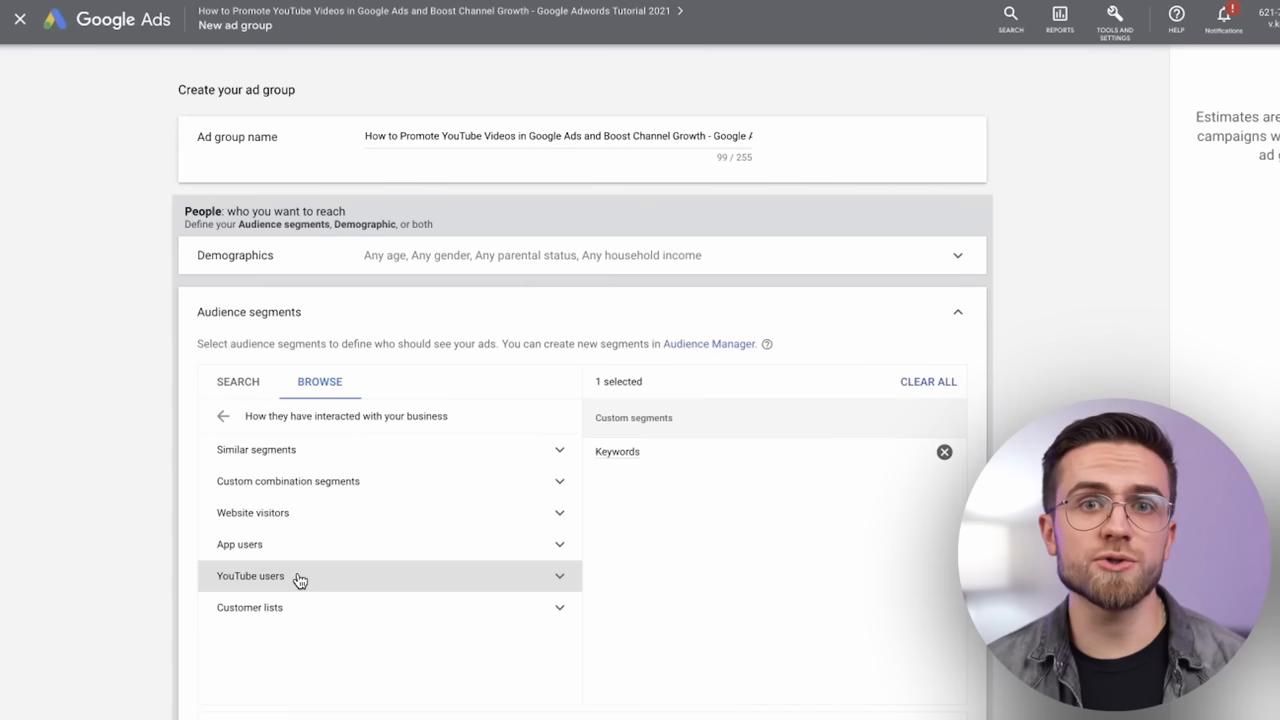
Step: Under YouTube users, target the 'Subscribed to Movavi Vlog EN 30days' segment
left_click(252, 576)
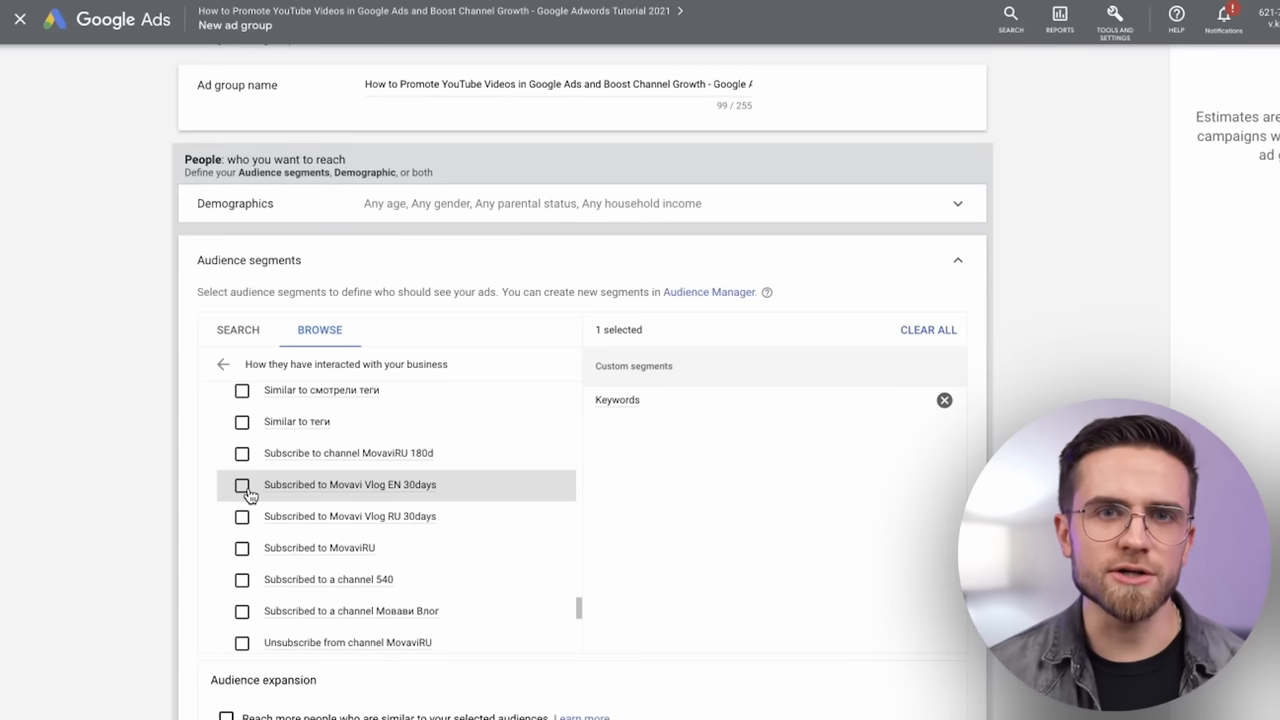
left_click(242, 484)
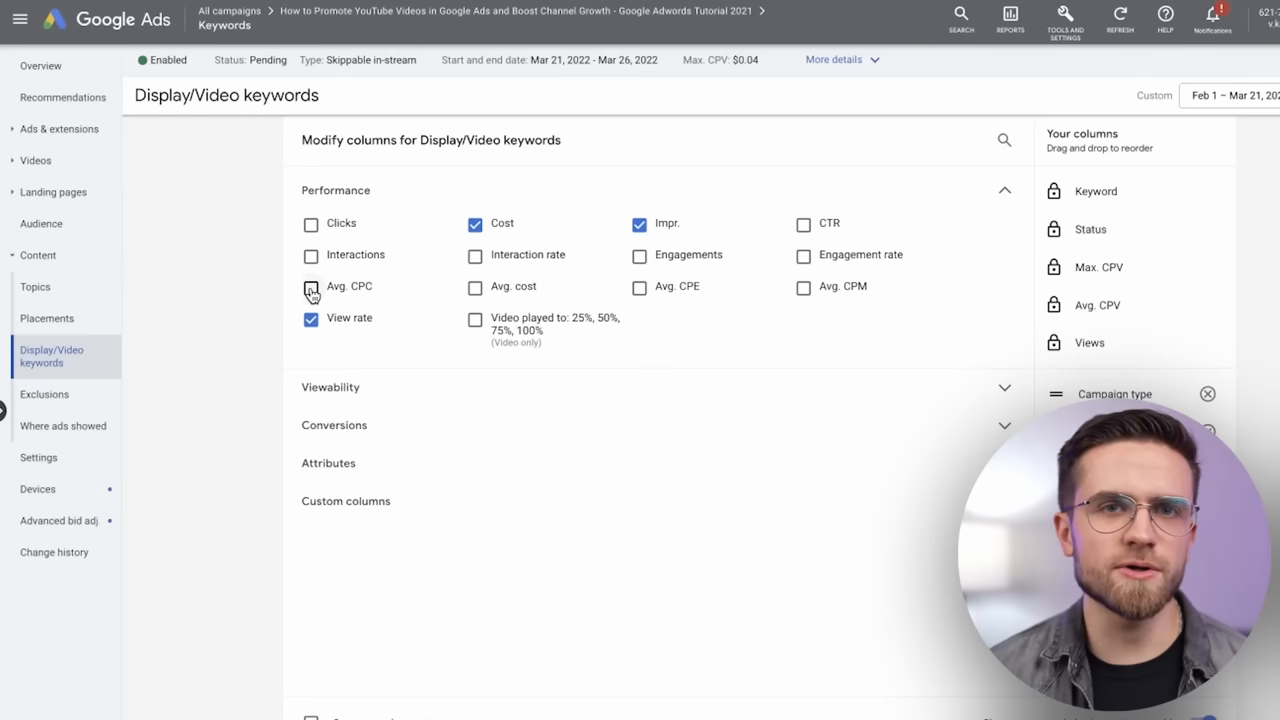
Step: Add the Avg. CPC column to the keywords table, then go to the Audience page
left_click(312, 286)
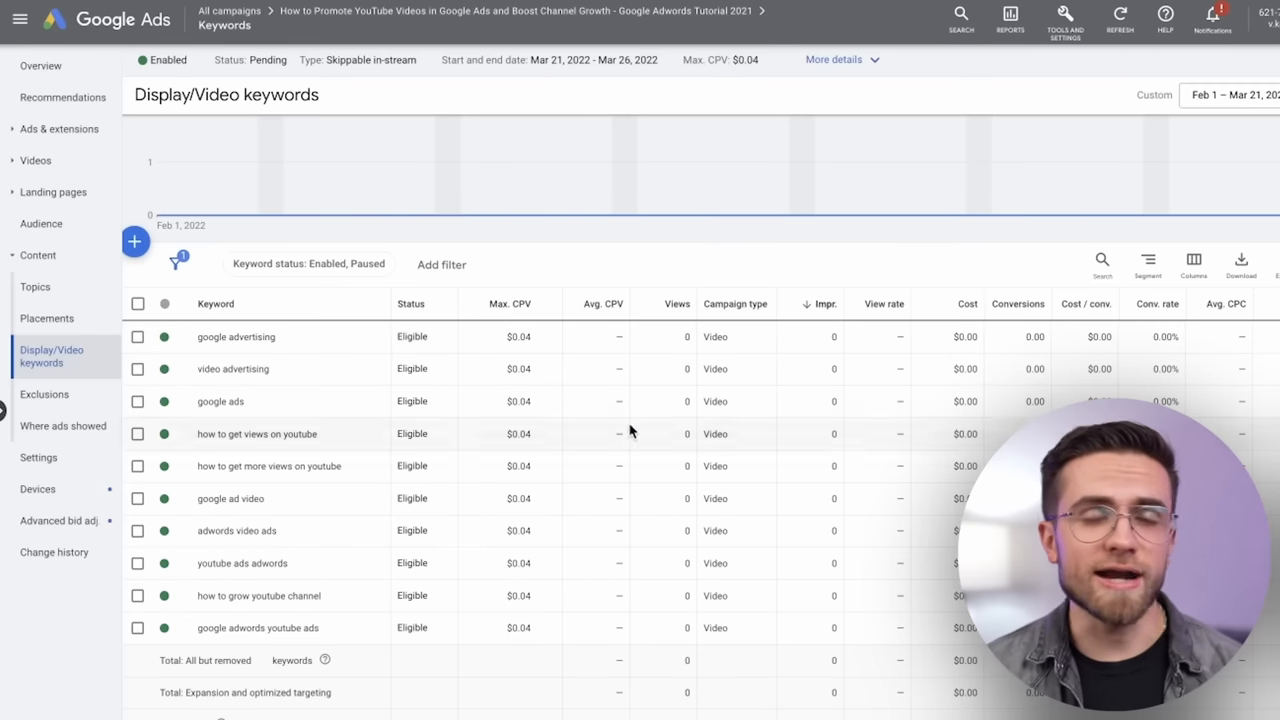
left_click(40, 224)
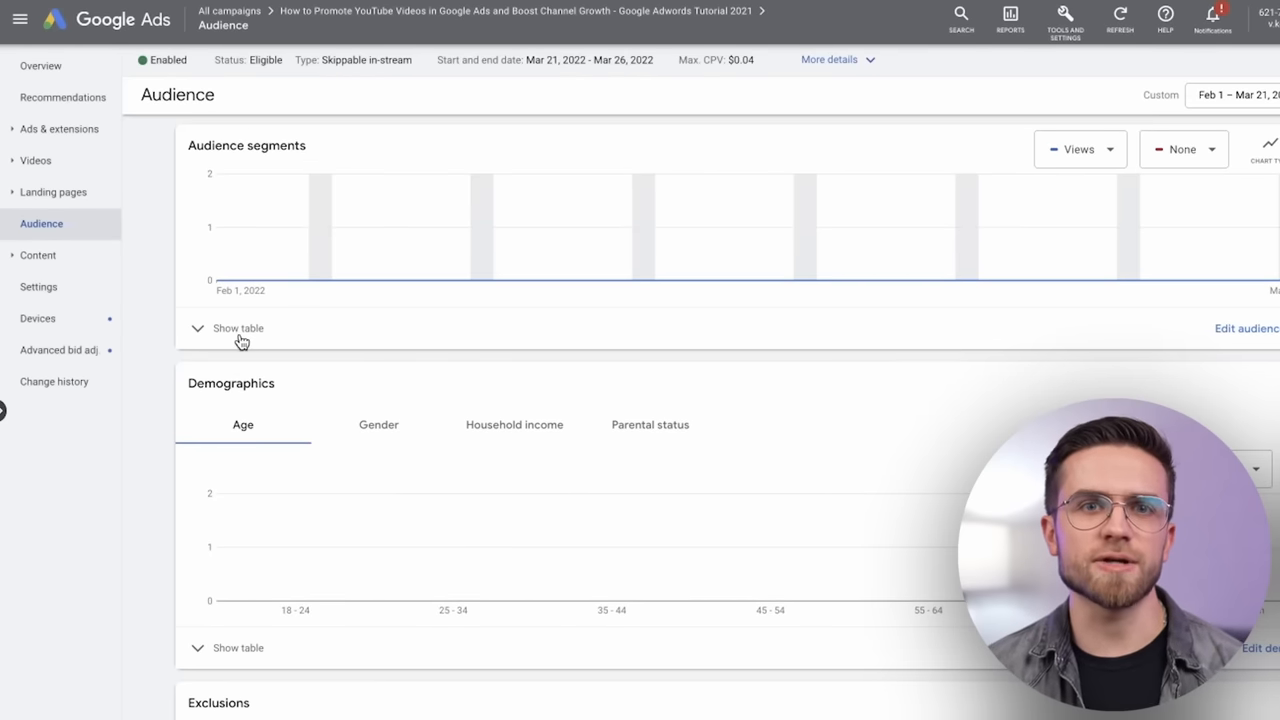
Step: Show the audience segments table listing Keywords and Movavi Vlog EN YouTube users
left_click(238, 328)
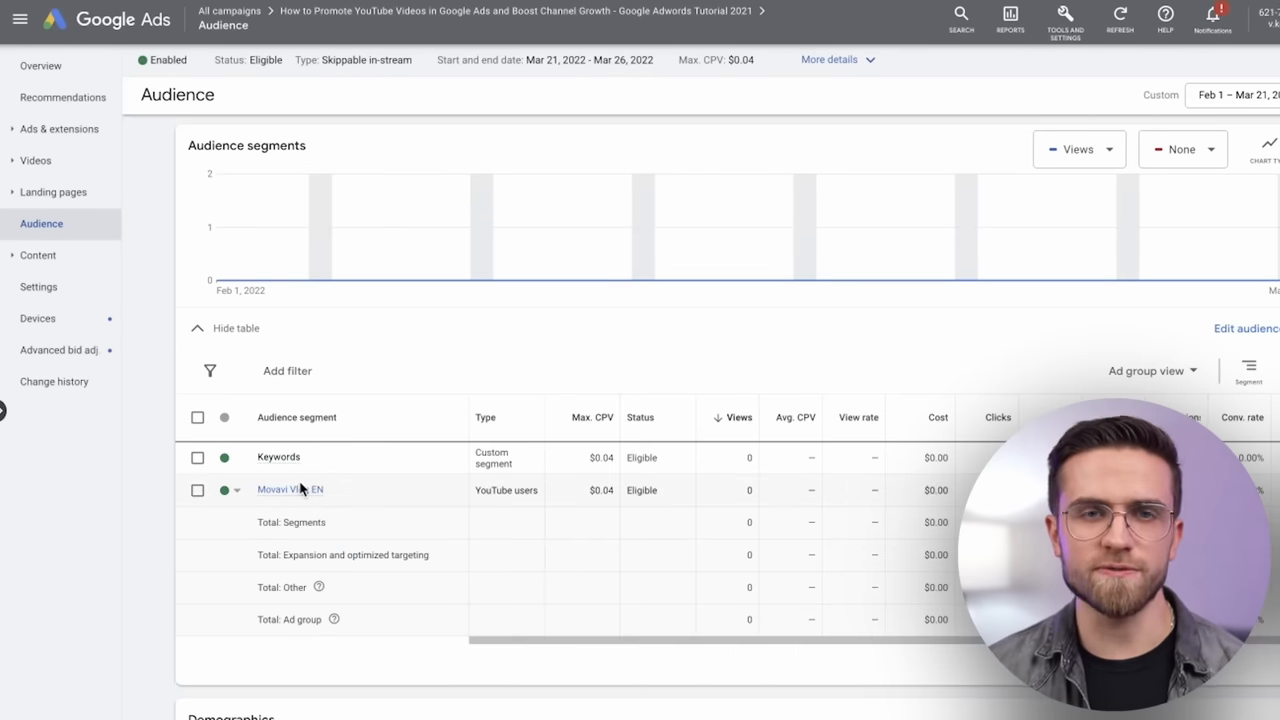
scroll("down", 3)
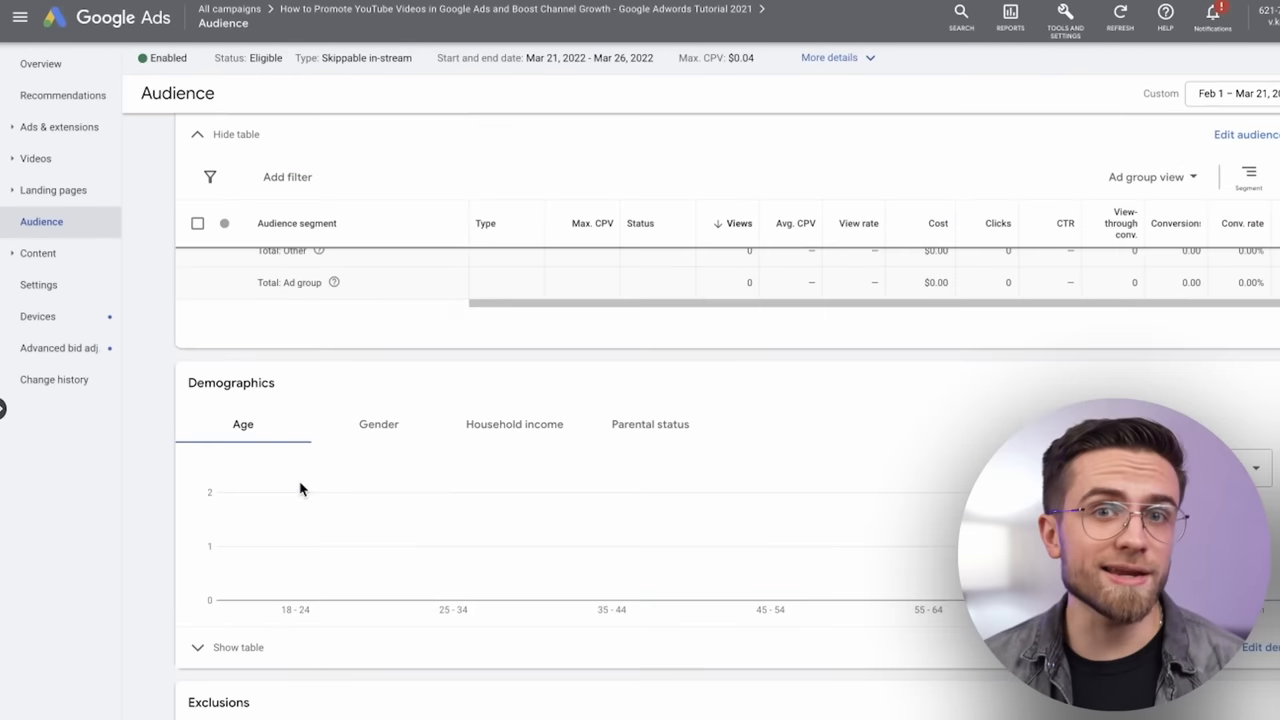
Step: Exclude the 'Subscribed to a channel 540' YouTube users segment from the campaign and save
type("subscri")
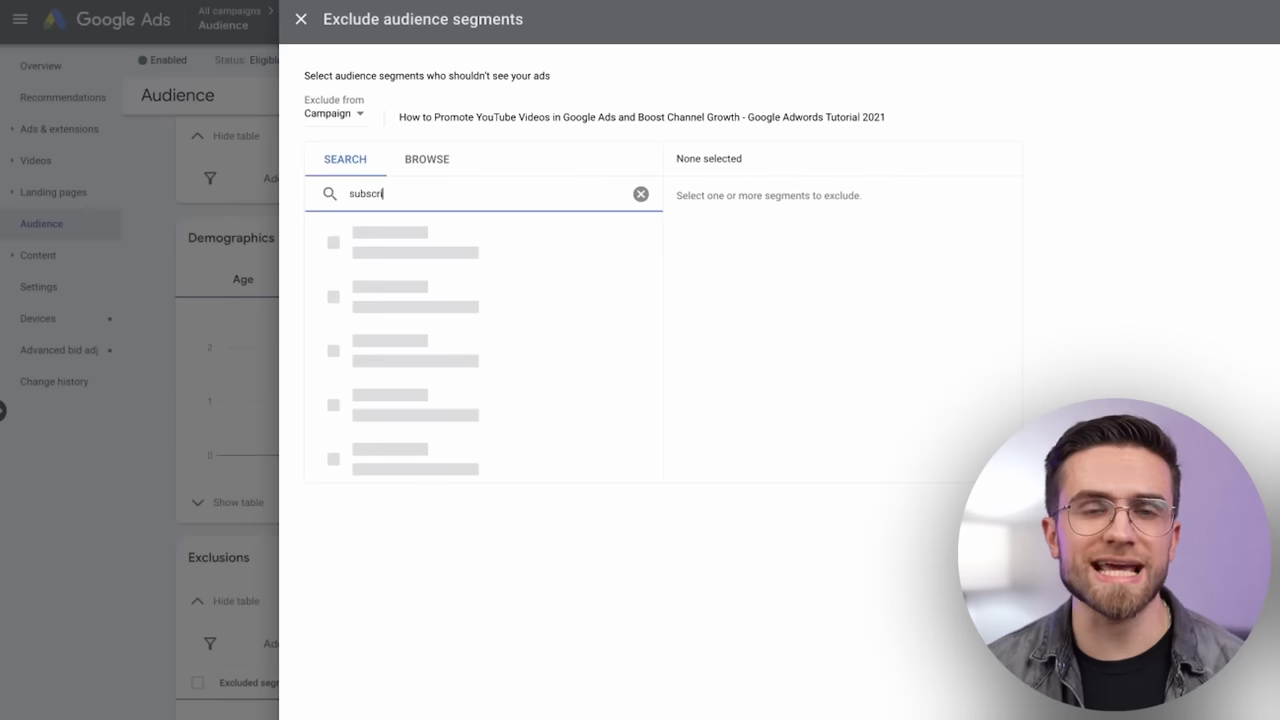
left_click(330, 304)
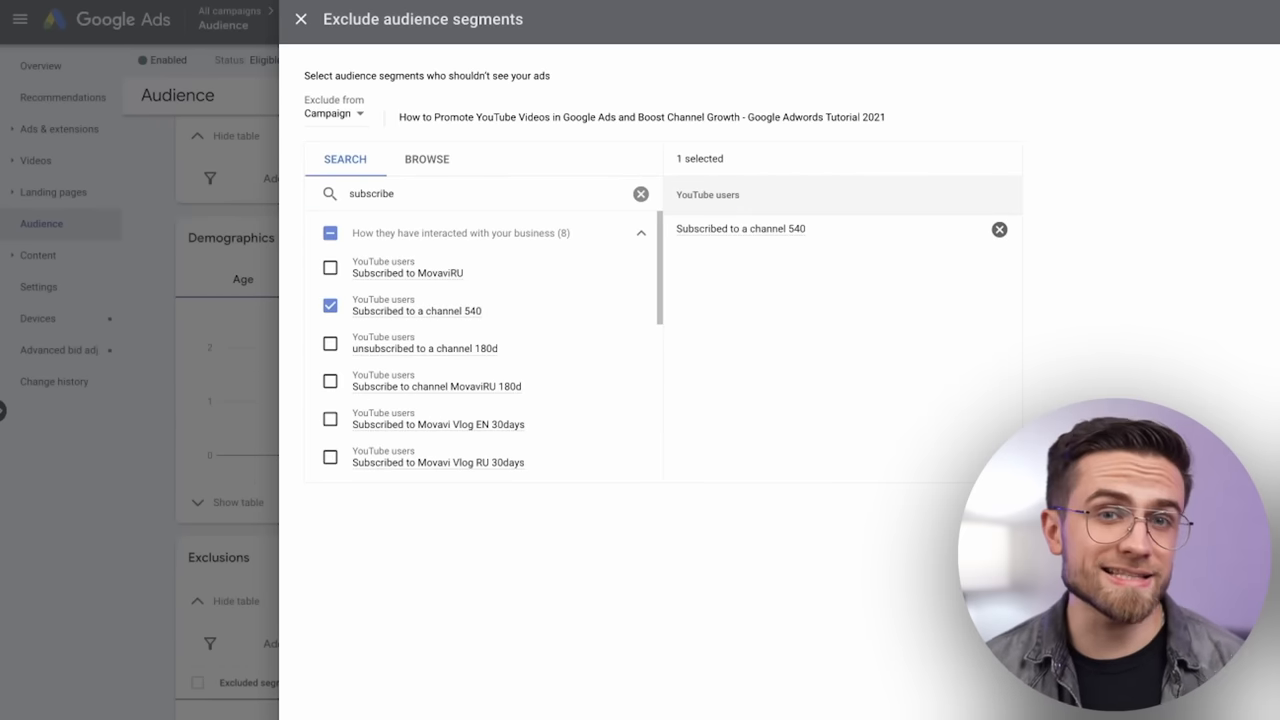
left_click(300, 20)
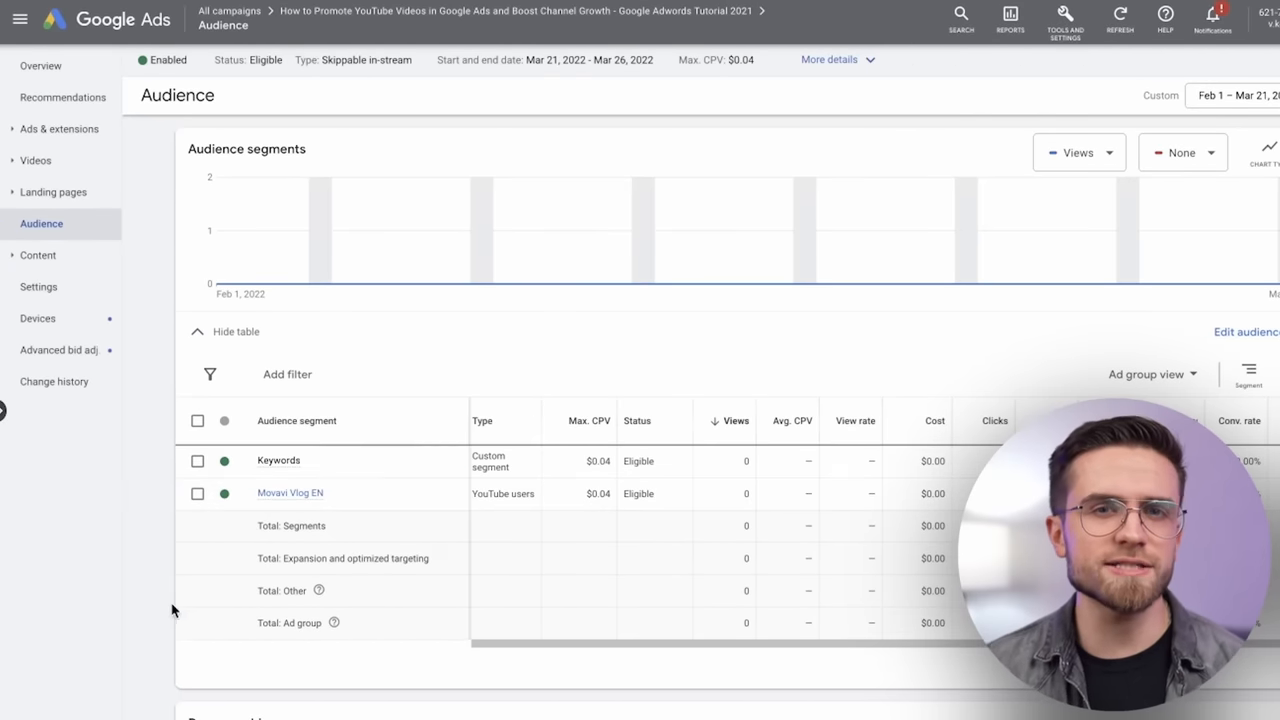
scroll("down", 3)
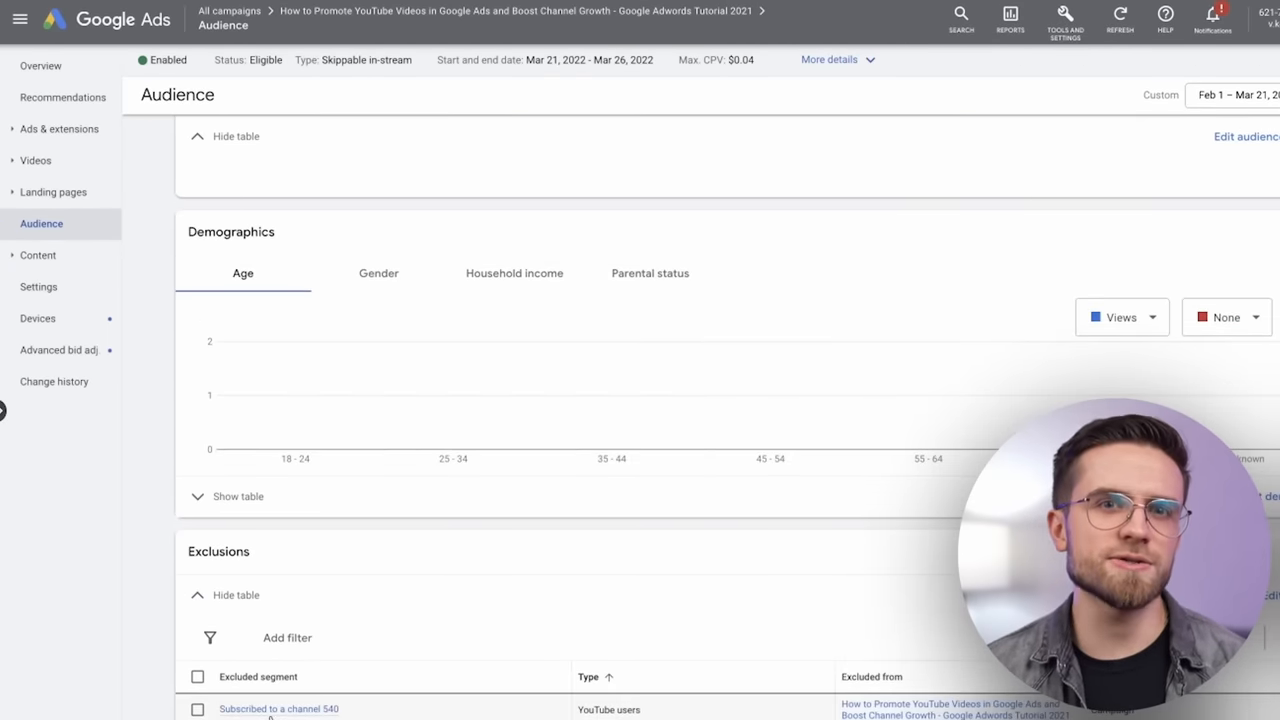